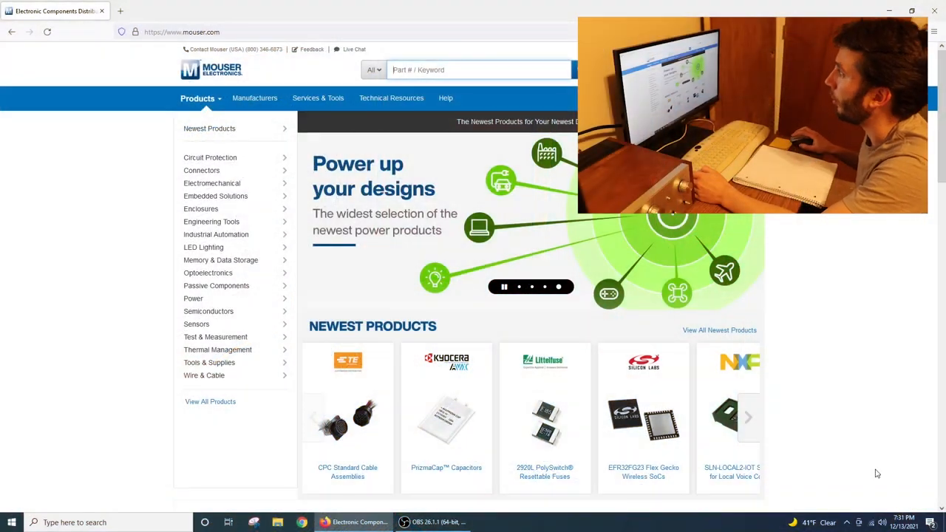
Step: Search the Mouser catalogue for 'upw' to list the UPW capacitor series
click(481, 69)
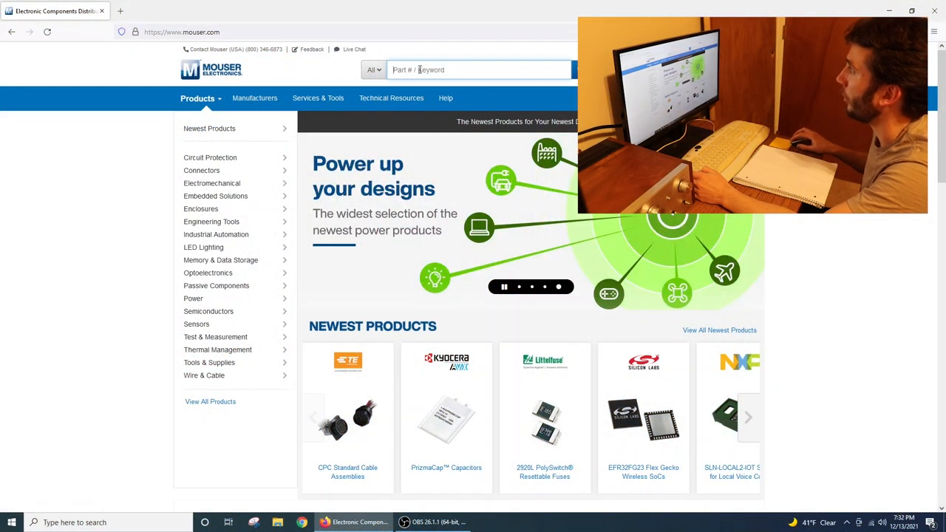
text(upw)
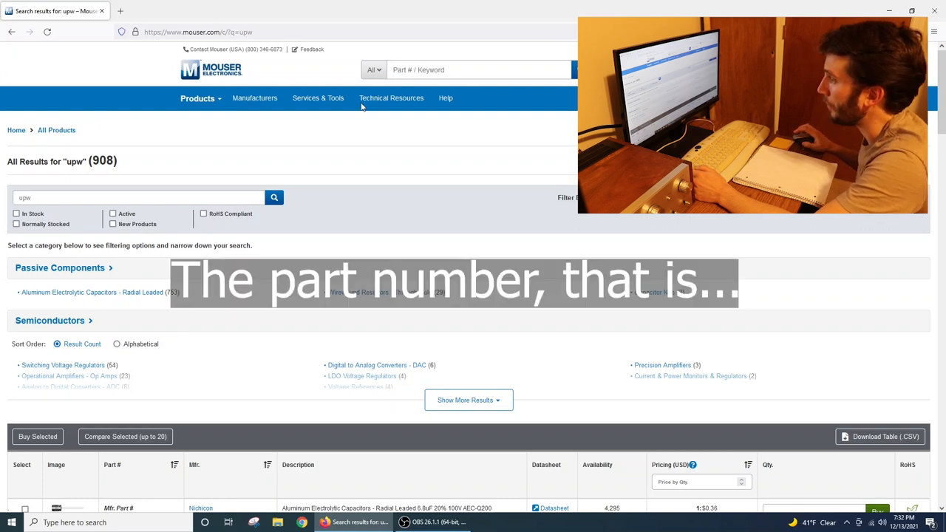
mouse_move(100, 292)
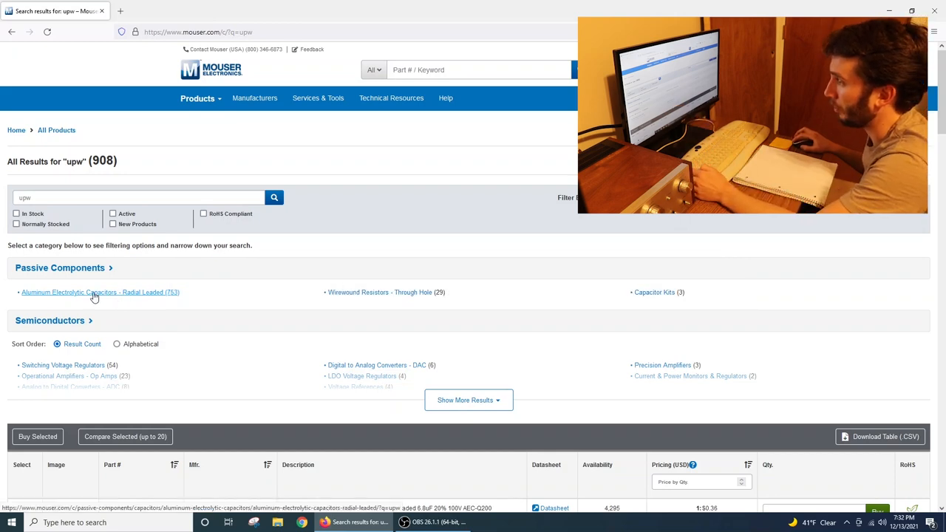
Step: Filter the UPW radial aluminum electrolytic capacitors to 4.7 uF and 50 VDC
click(101, 292)
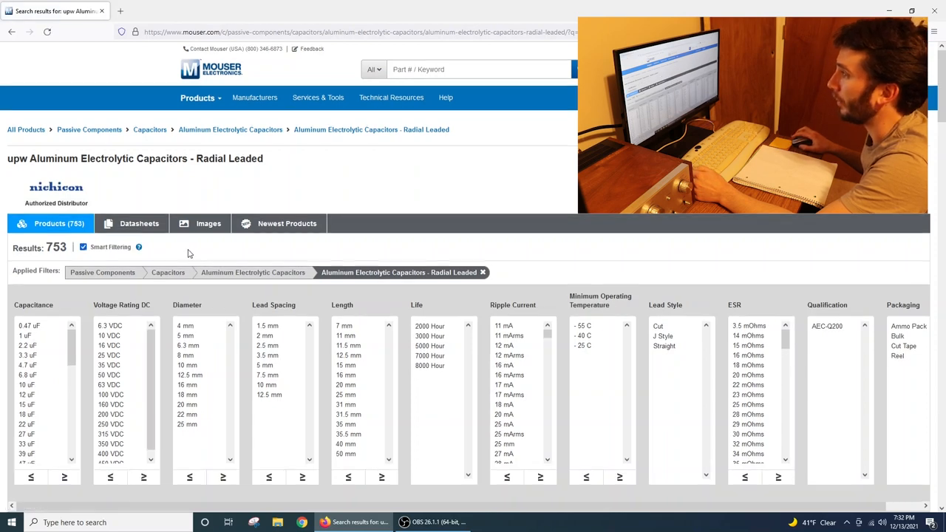
scroll(down, 3)
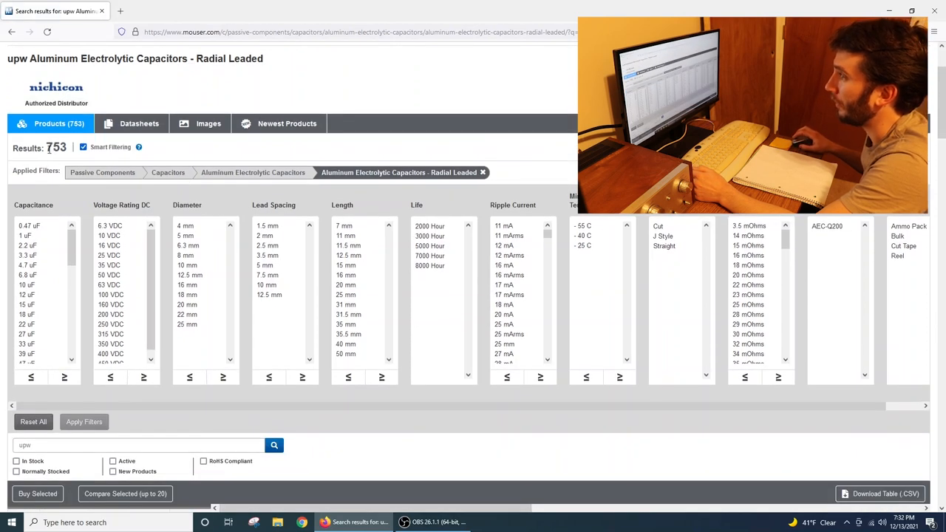
scroll(down, 3)
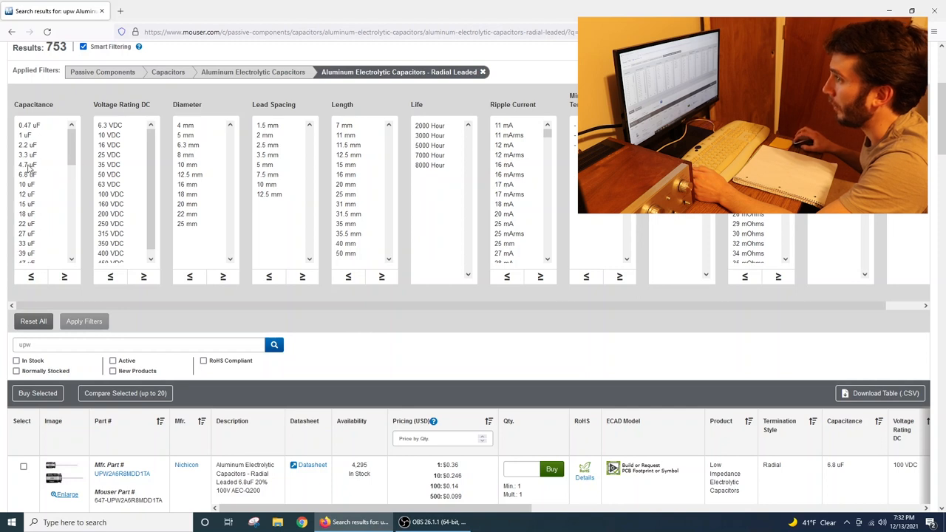
click(28, 164)
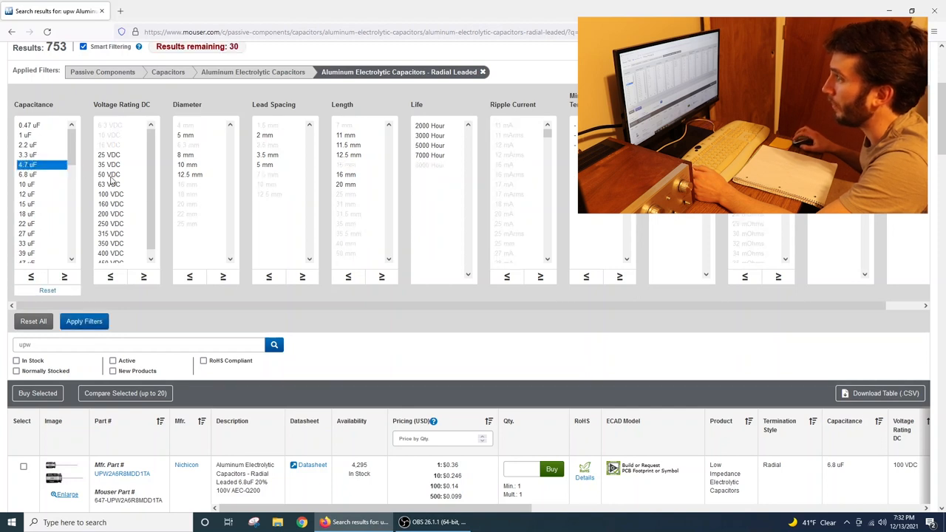
click(109, 174)
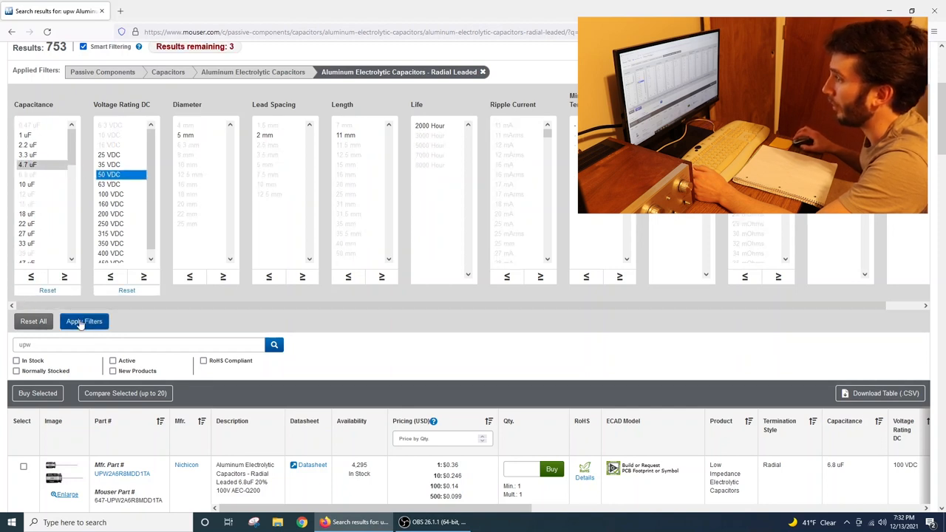
click(84, 321)
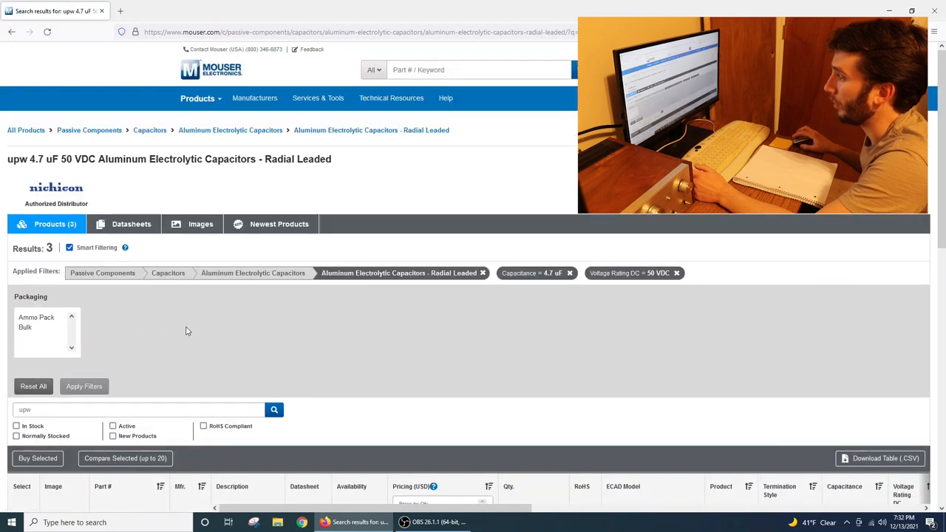
Step: Add the first matching 4.7 uF 50 VDC UPW capacitor to the cart
scroll(down, 3)
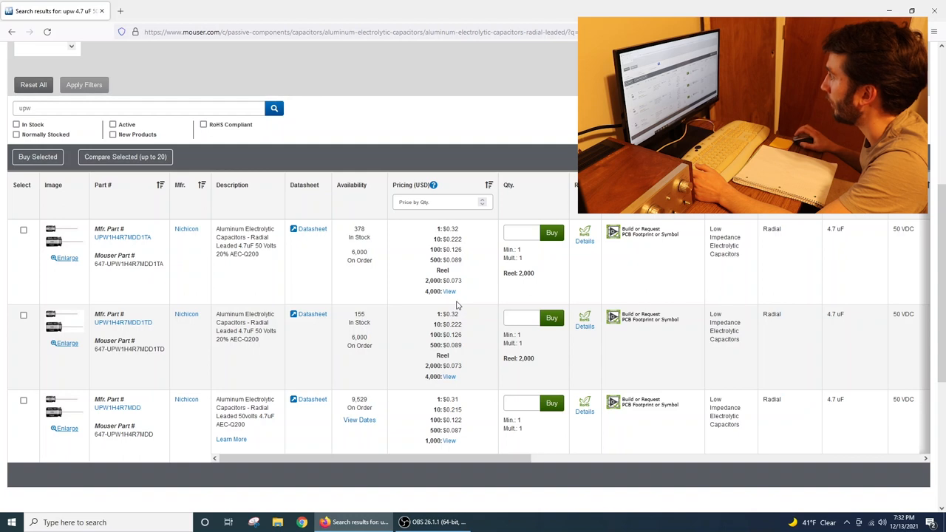
click(520, 233)
text(4)
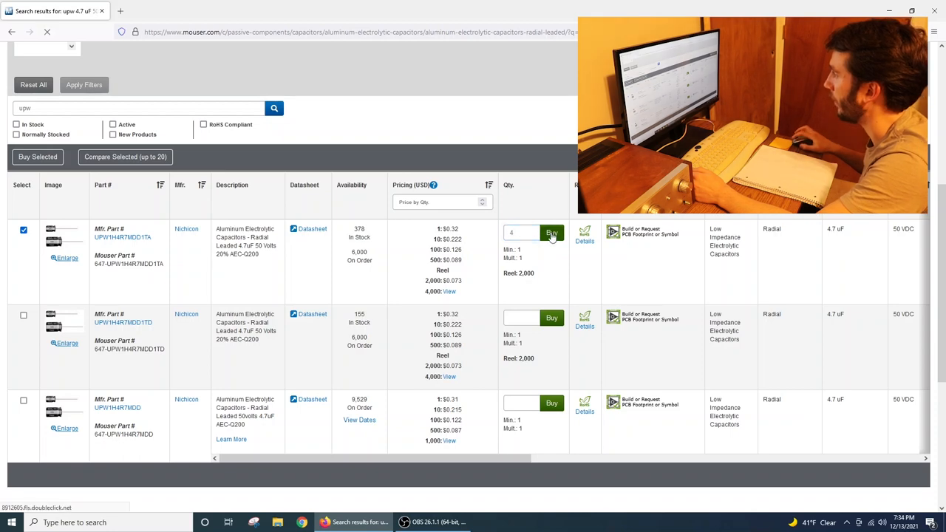
click(552, 234)
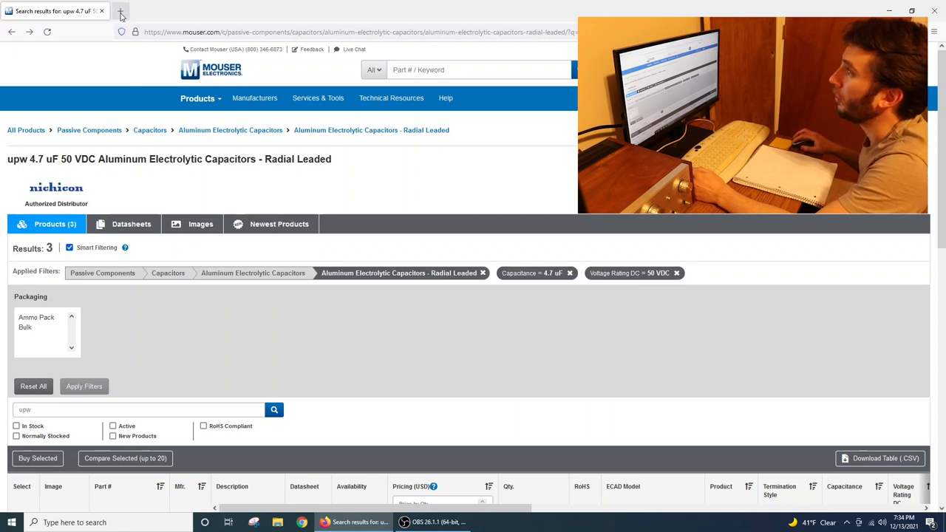
Step: In a new tab, filter the UKA radial capacitors to 47 uF and 25 VDC
click(121, 13)
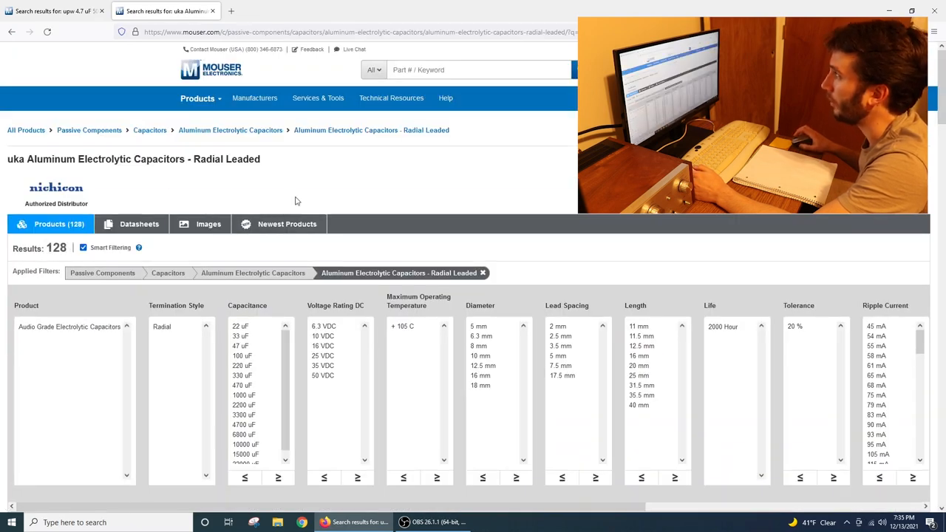
scroll(down, 3)
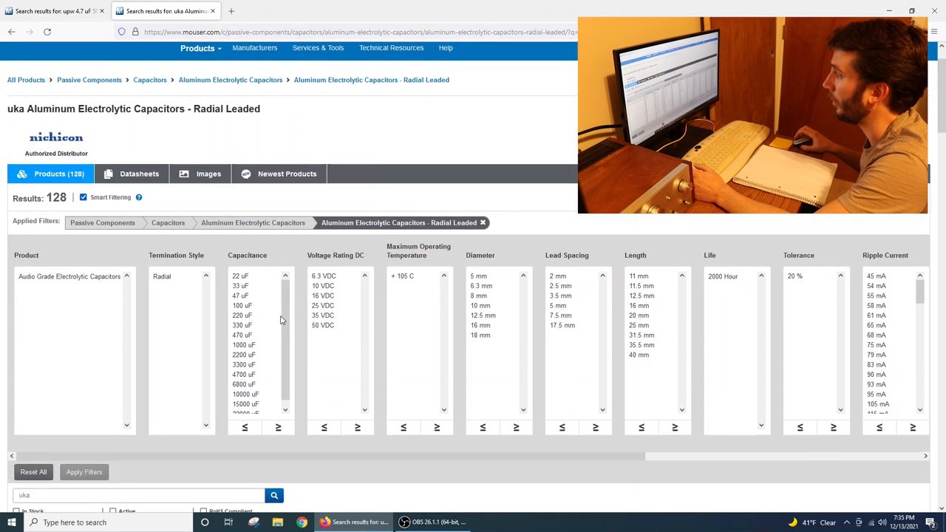
mouse_move(246, 298)
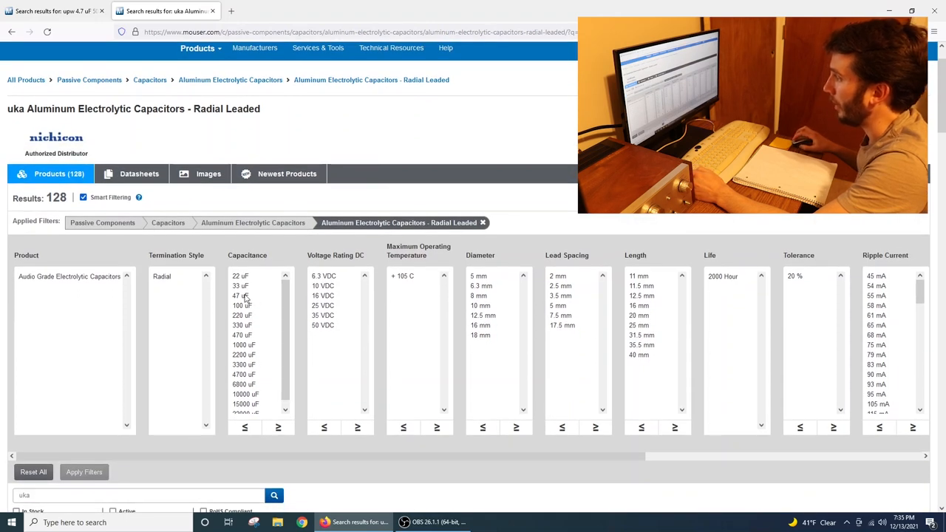
click(240, 296)
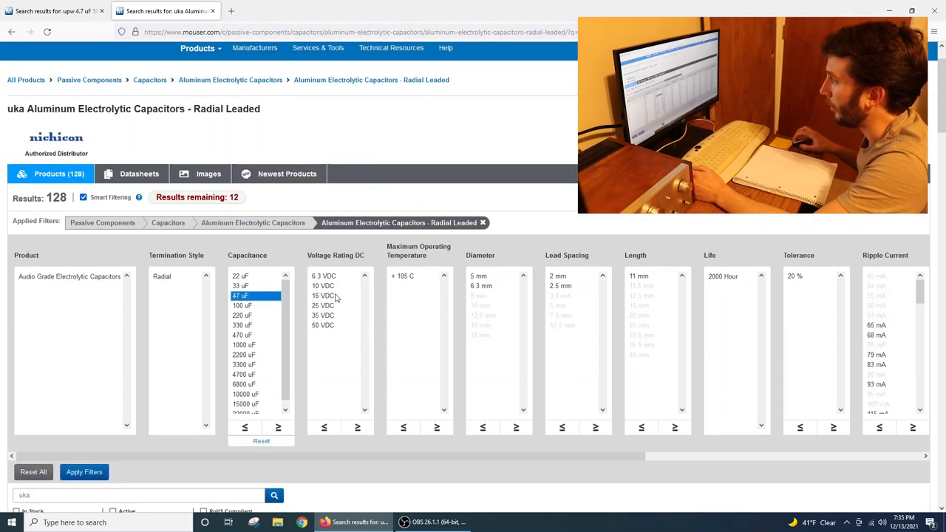
click(323, 304)
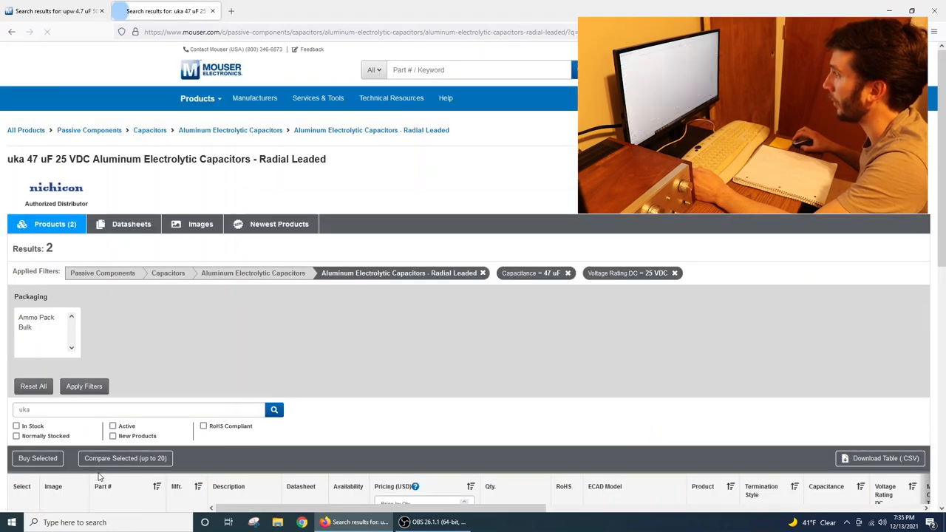
Step: Add two of the first Nichicon UKA 47 uF 25 VDC capacitor to the cart and continue shopping
scroll(down, 3)
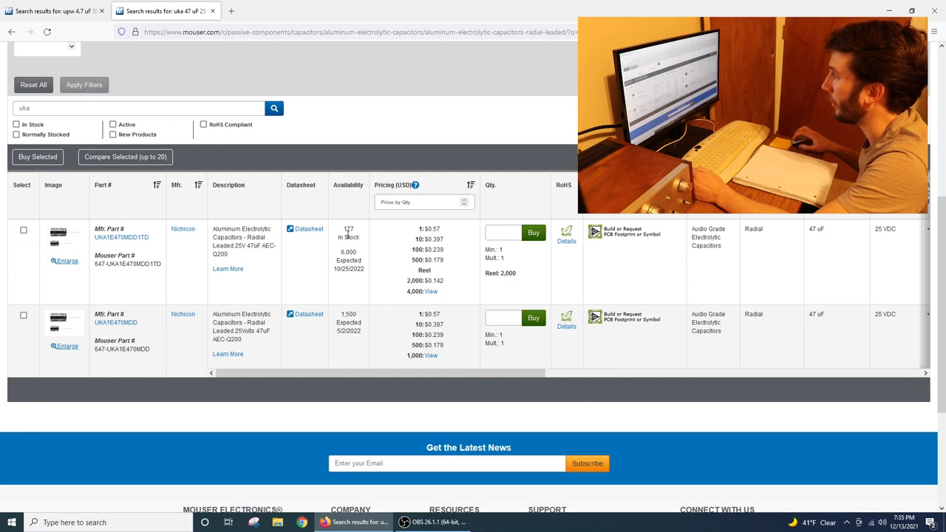
click(506, 233)
text(2)
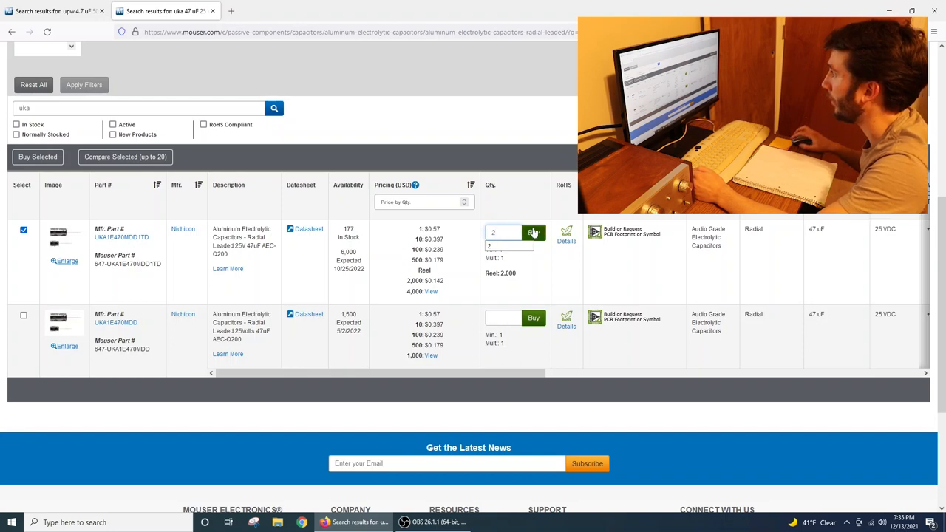
click(533, 232)
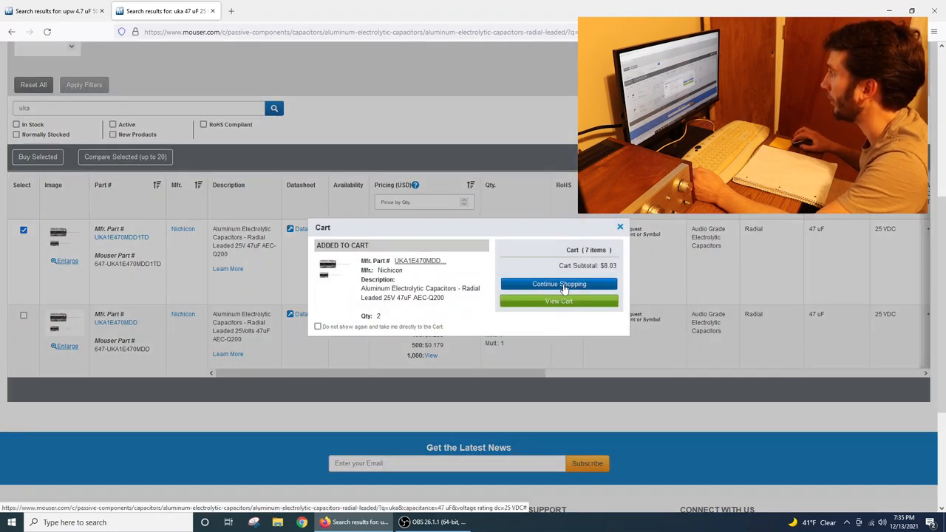
click(558, 283)
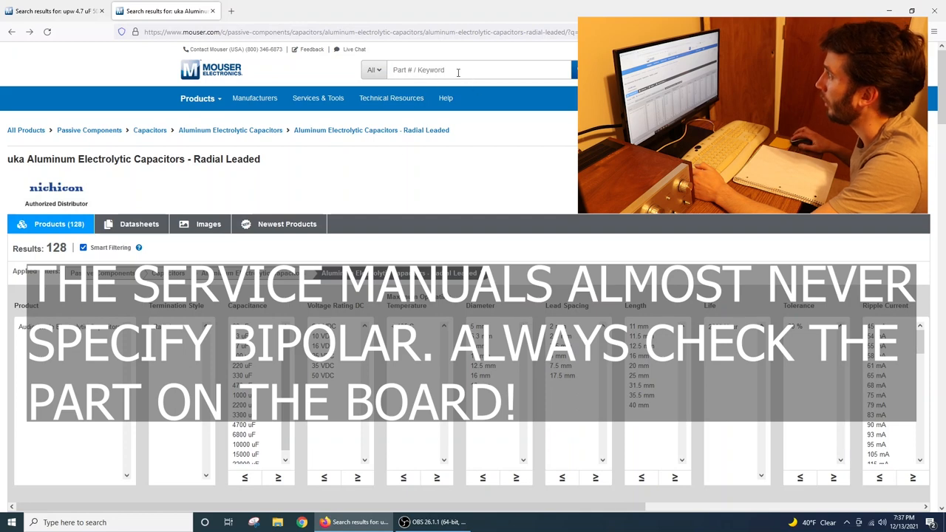
text(ues)
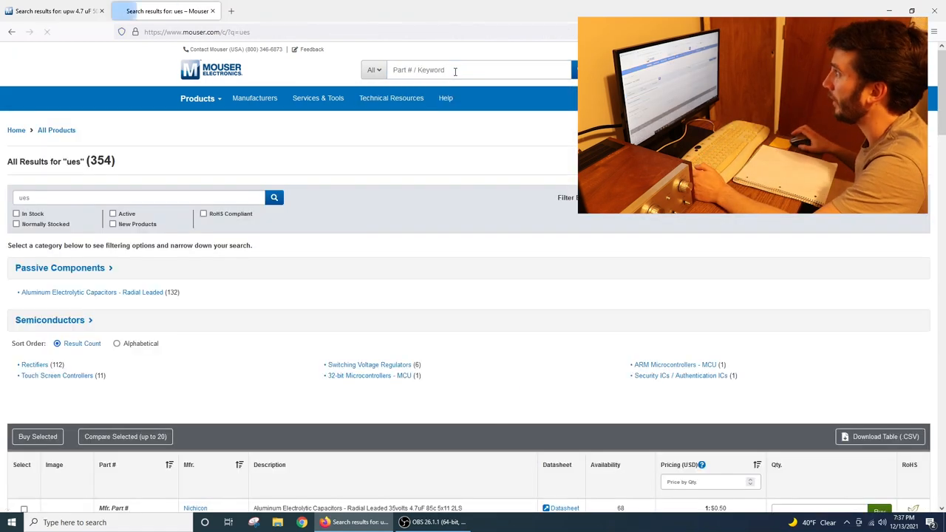
click(92, 293)
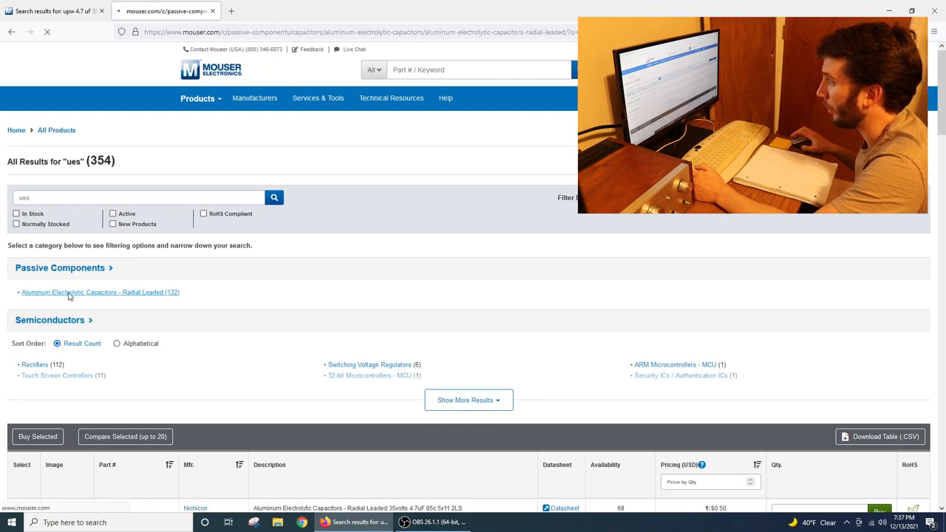
click(99, 293)
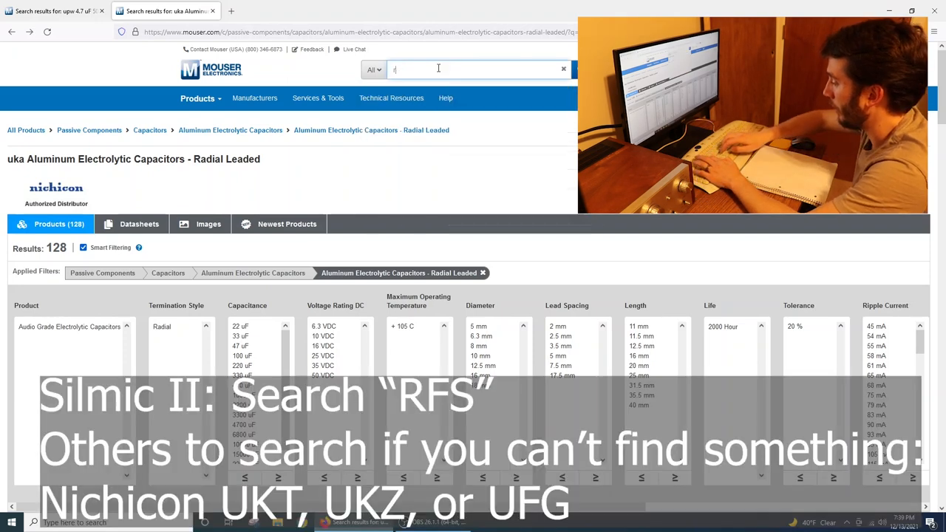
Step: Search for 'rfs', review the radial aluminum electrolytic matches, then start a search for 'mks'
text(rfs)
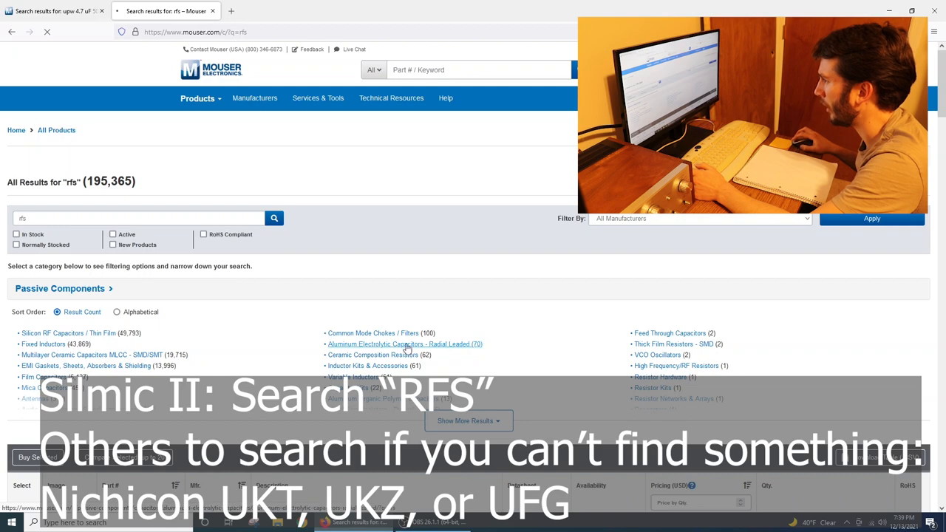
click(404, 343)
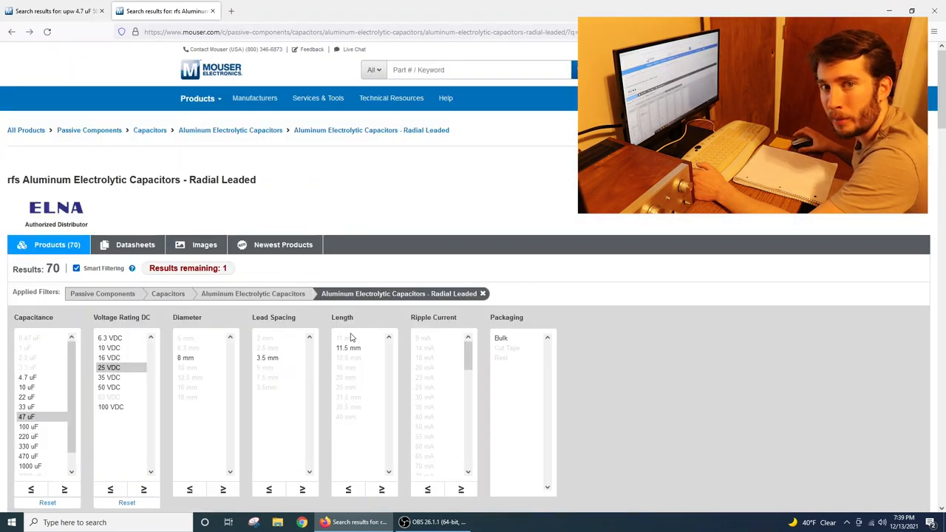
mouse_move(502, 174)
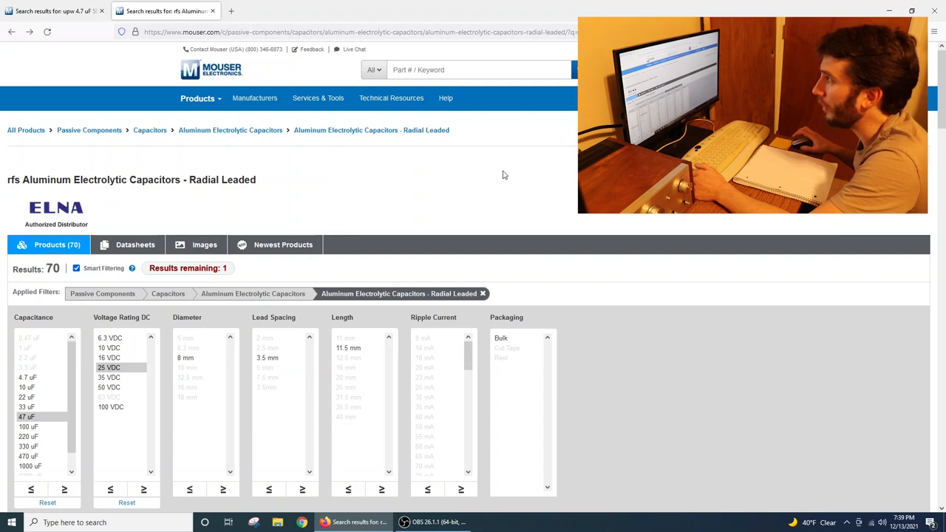
click(481, 69)
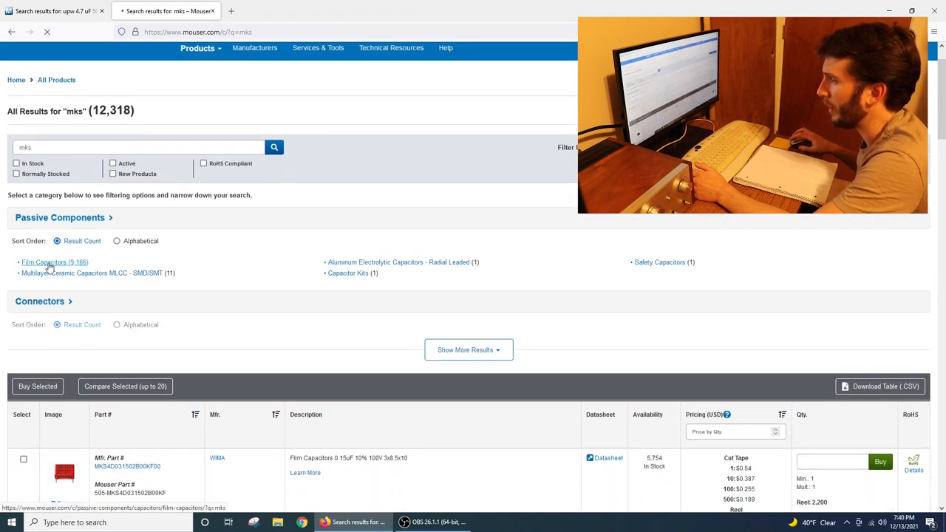
Step: Filter the MKS film capacitors to 1 uF capacitance and 50 VDC rating
click(44, 261)
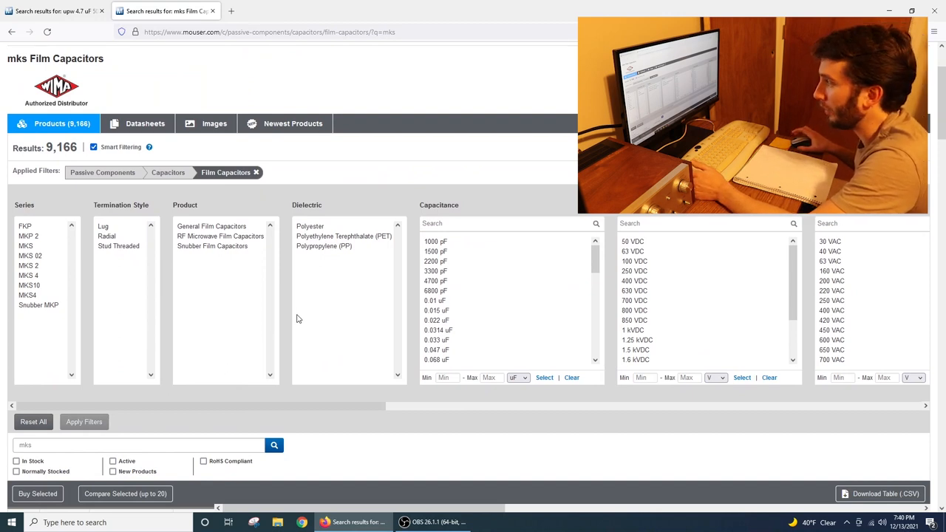
mouse_move(328, 301)
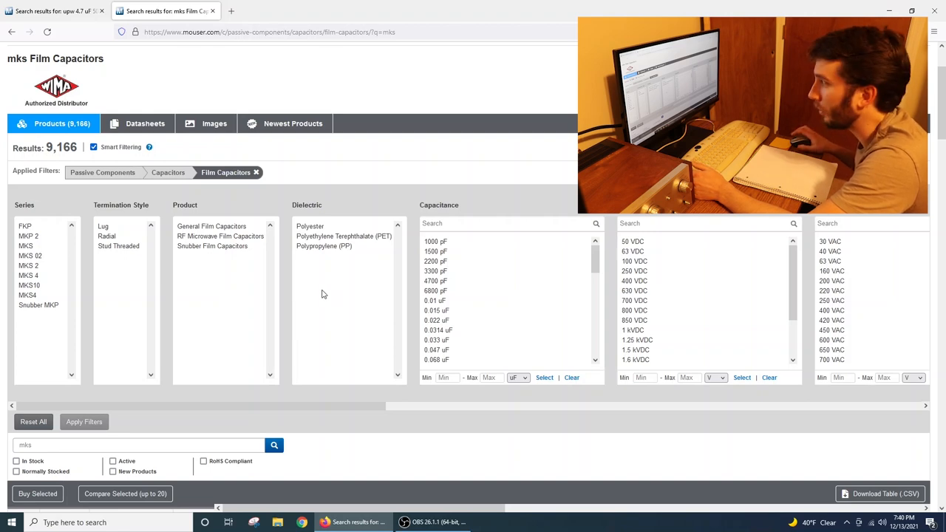
scroll(down, 3)
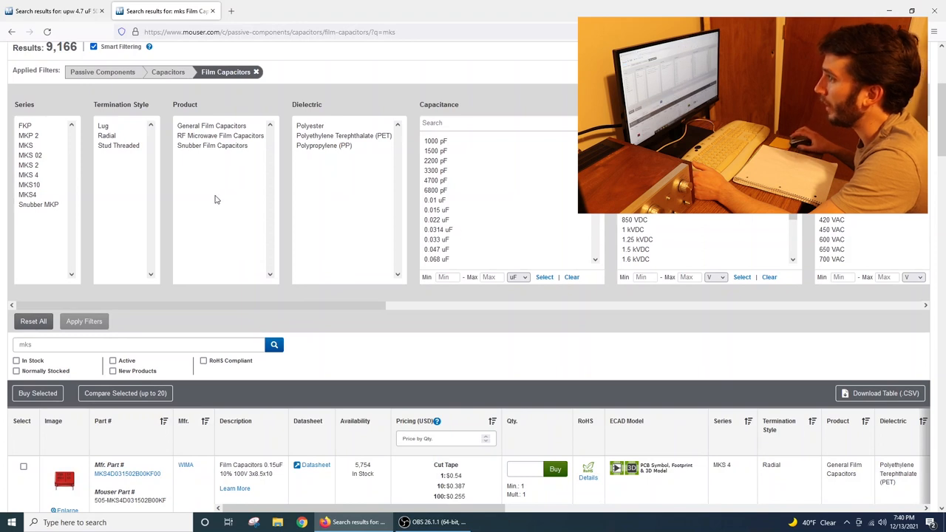
scroll(down, 3)
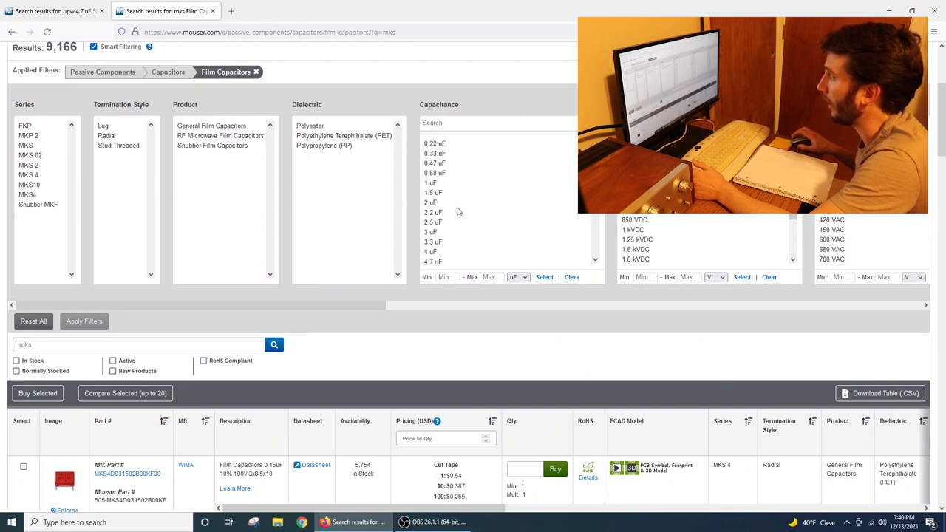
click(430, 204)
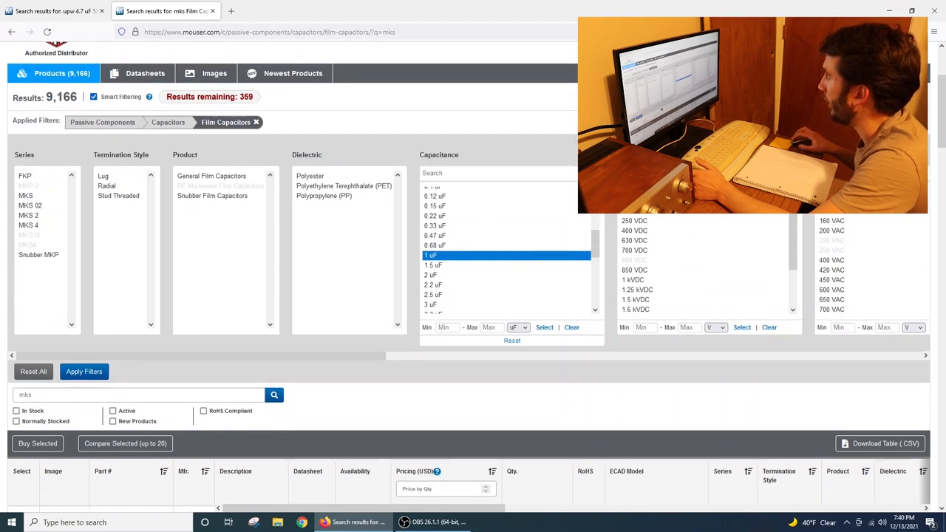
click(432, 254)
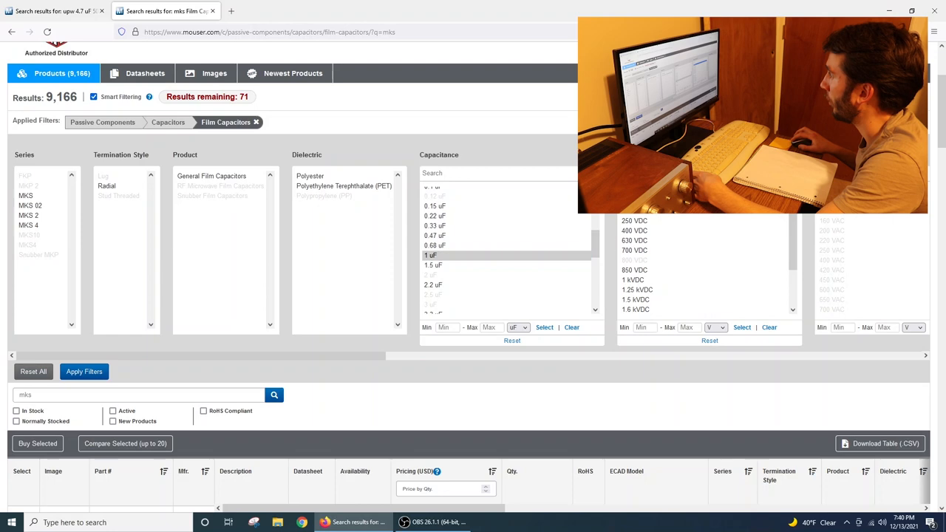
click(82, 371)
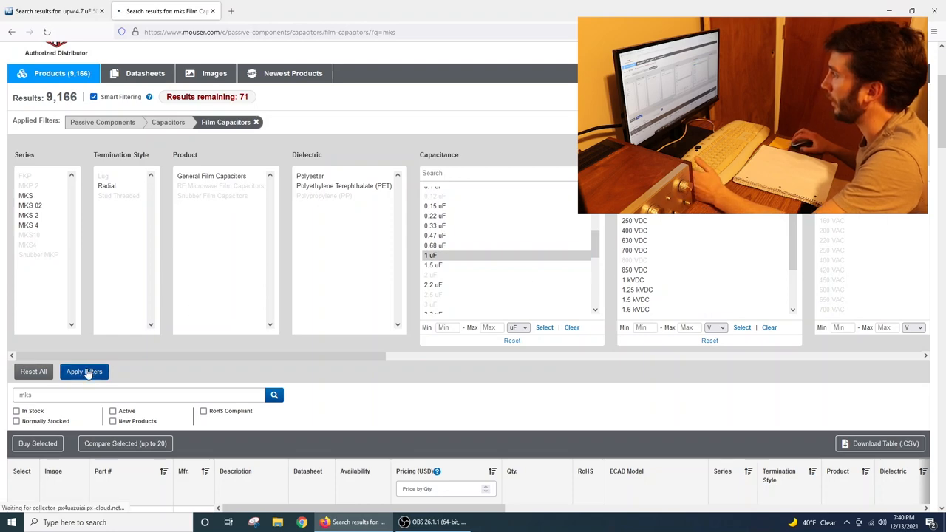
click(83, 370)
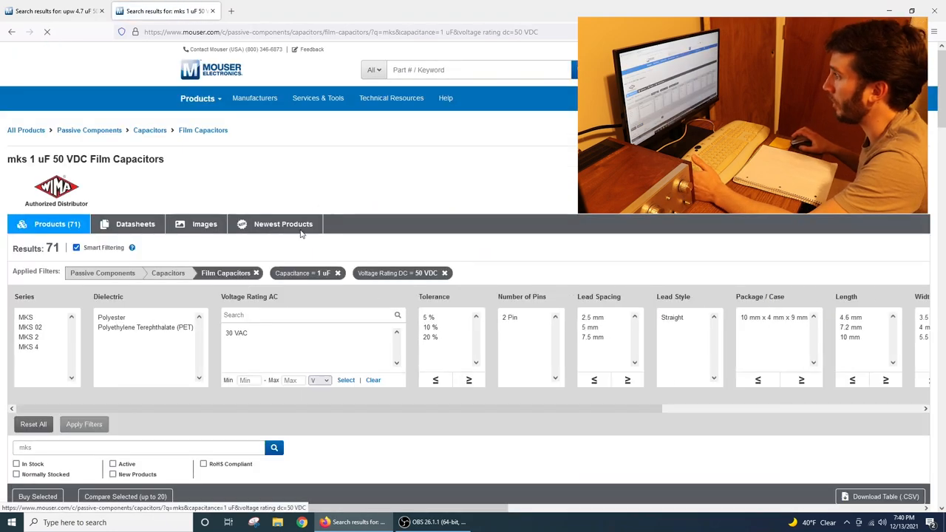
Step: Narrow the results further to 2.5 mm lead spacing, leaving 17 parts
scroll(down, 3)
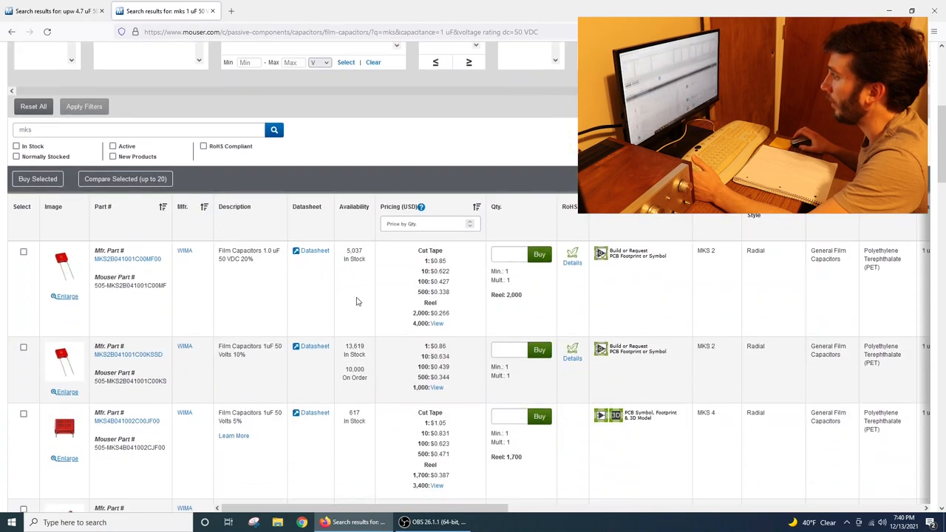
scroll(down, 3)
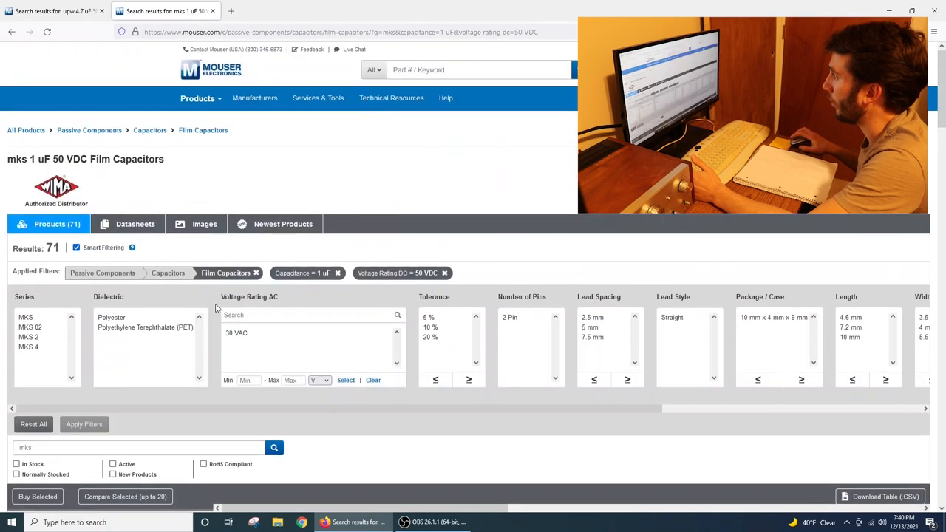
mouse_move(615, 324)
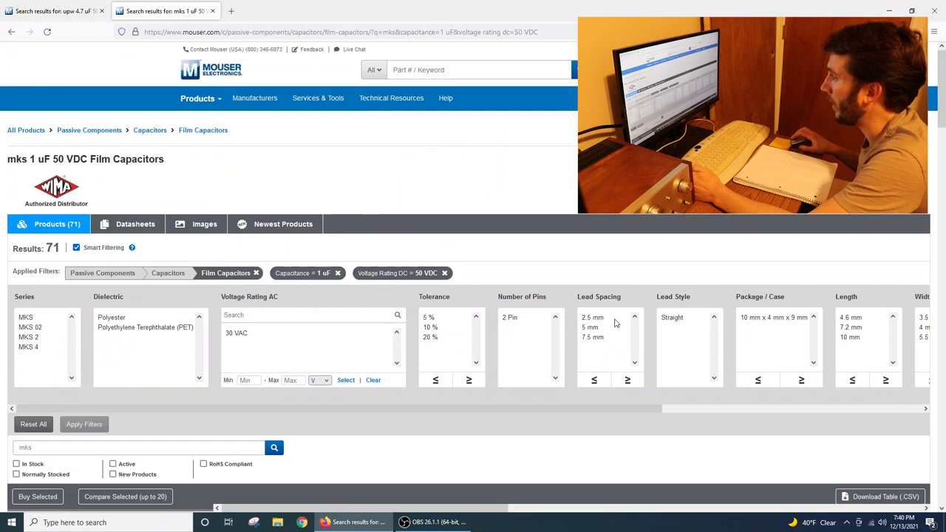
mouse_move(526, 318)
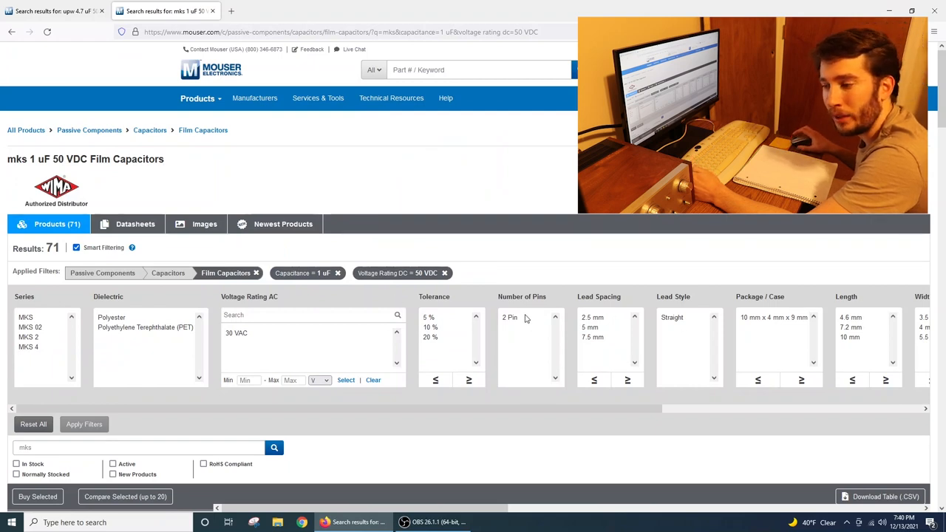
mouse_move(601, 340)
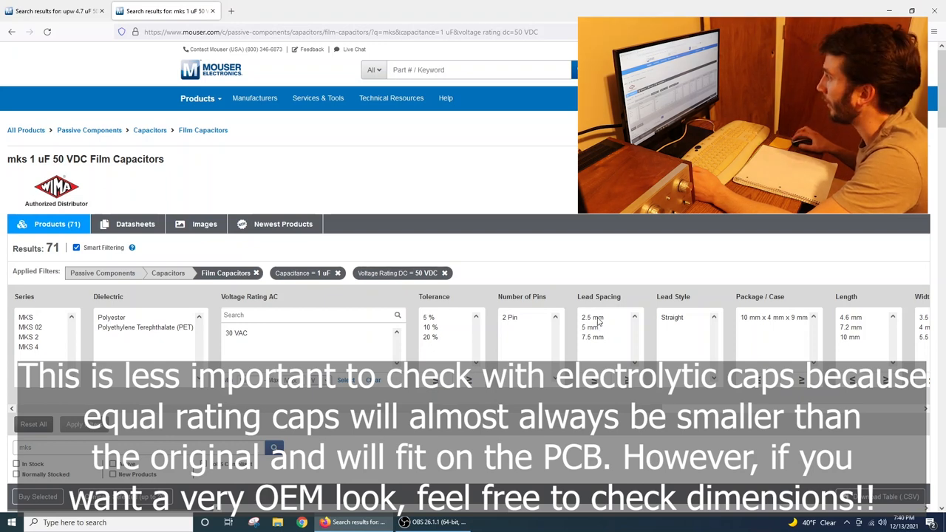
click(591, 316)
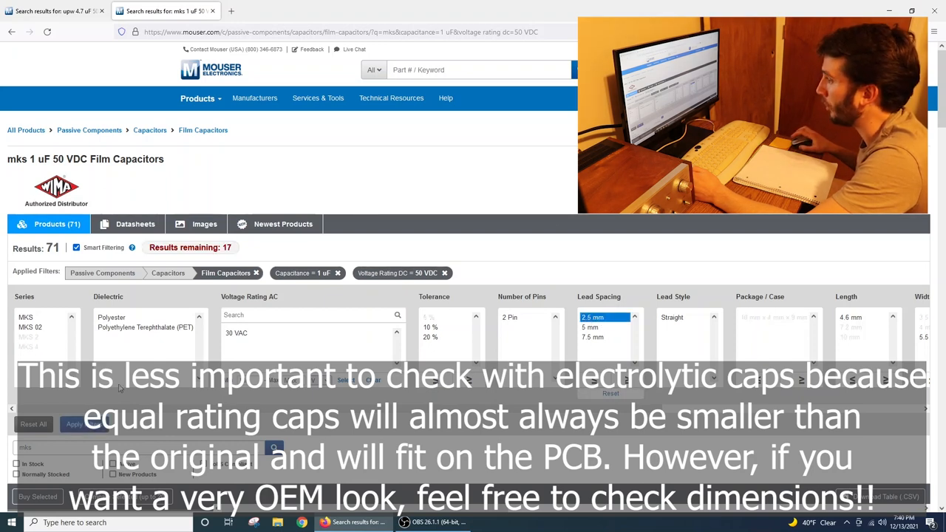
click(593, 316)
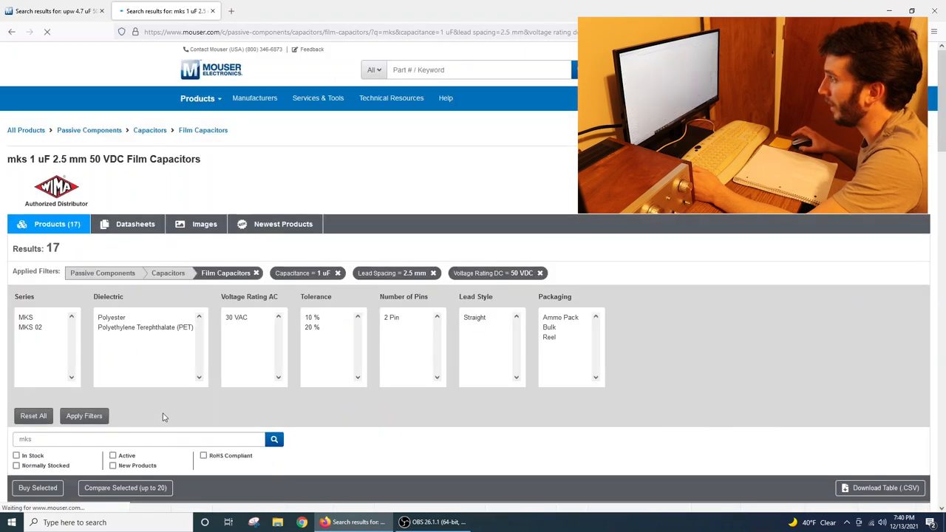
Step: Add four of the first WIMA MKS 1 uF 50 V film capacitor to the cart
scroll(down, 3)
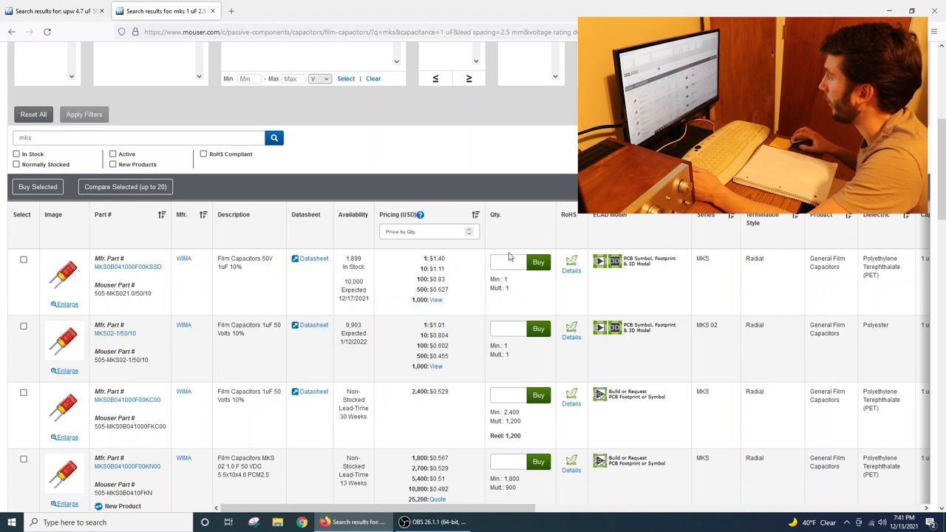
mouse_move(519, 255)
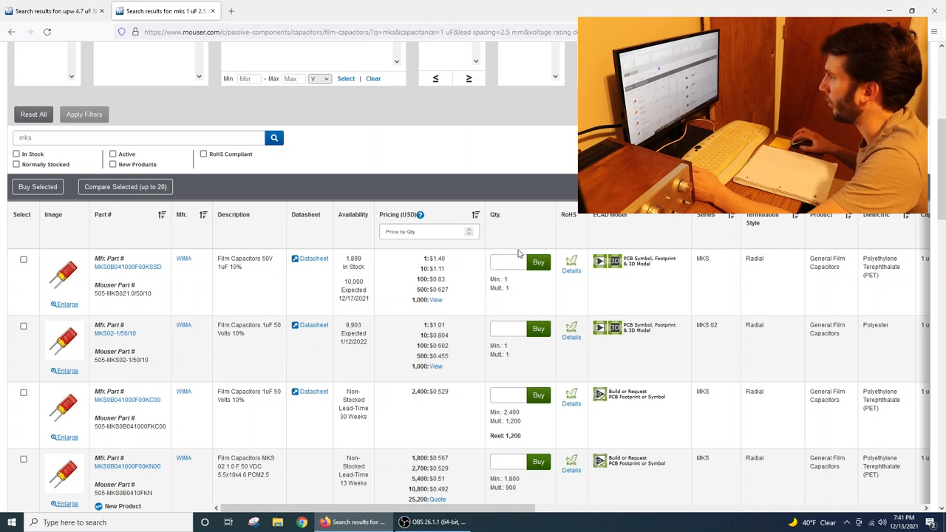
click(505, 263)
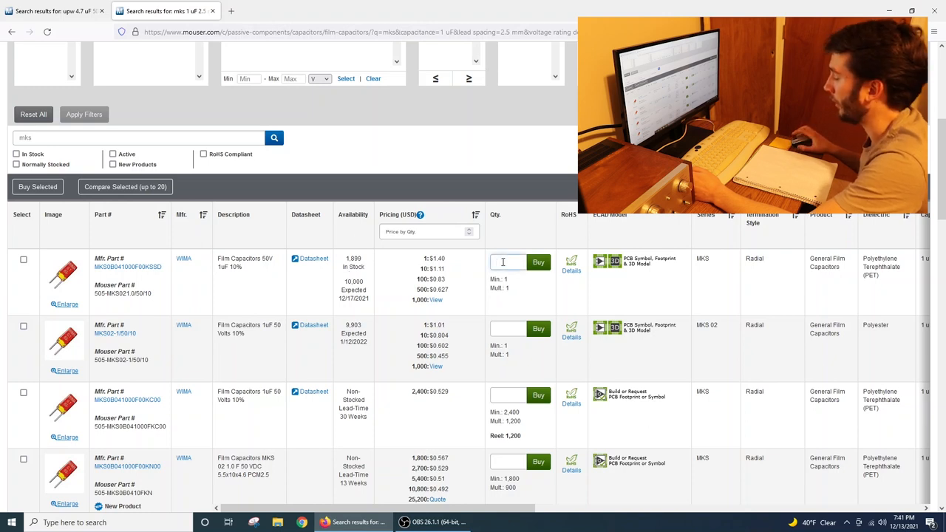
text(4)
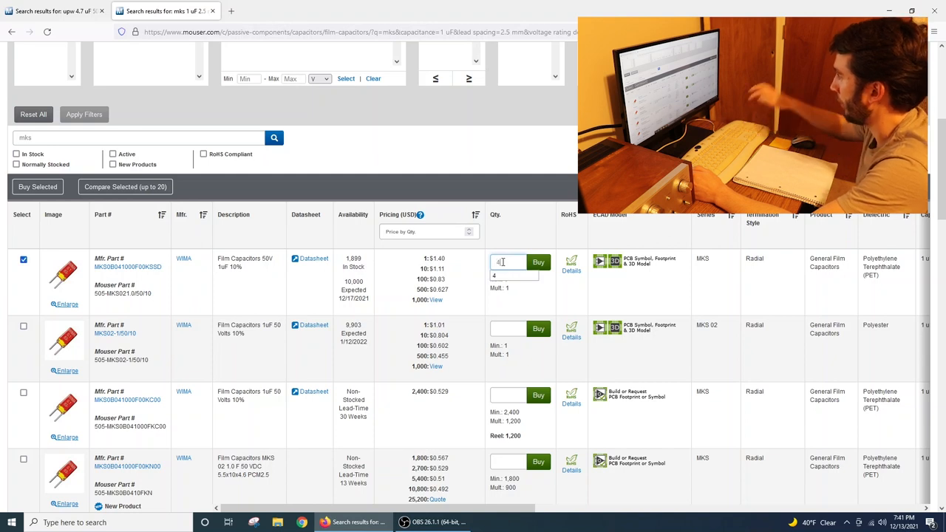
click(538, 263)
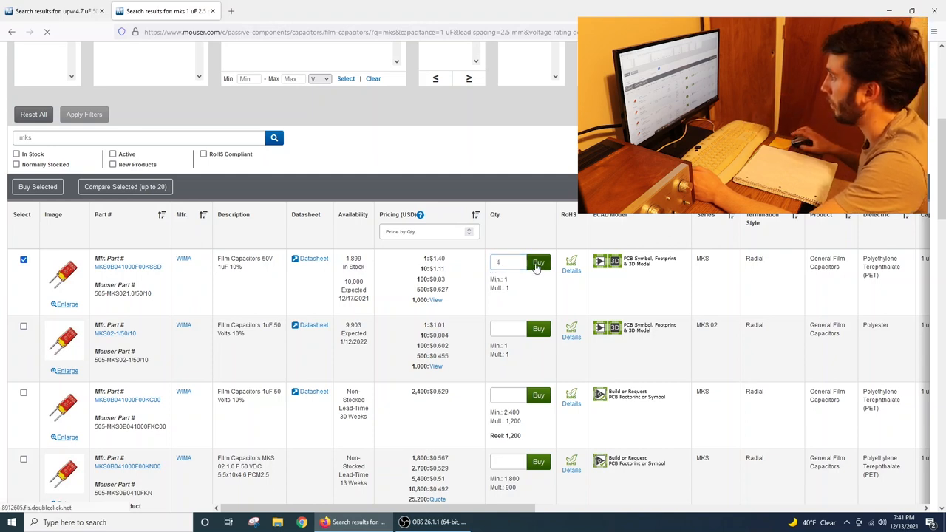
click(537, 263)
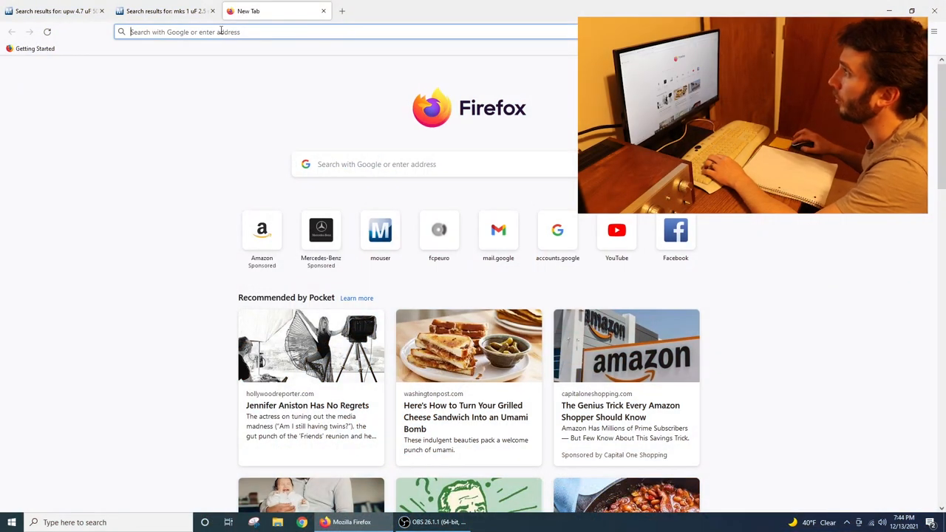
Step: From the Google '2sa733 replacement' results, open the AudioKarma Transistor Substitutions thread
text(2sa733 replacement)
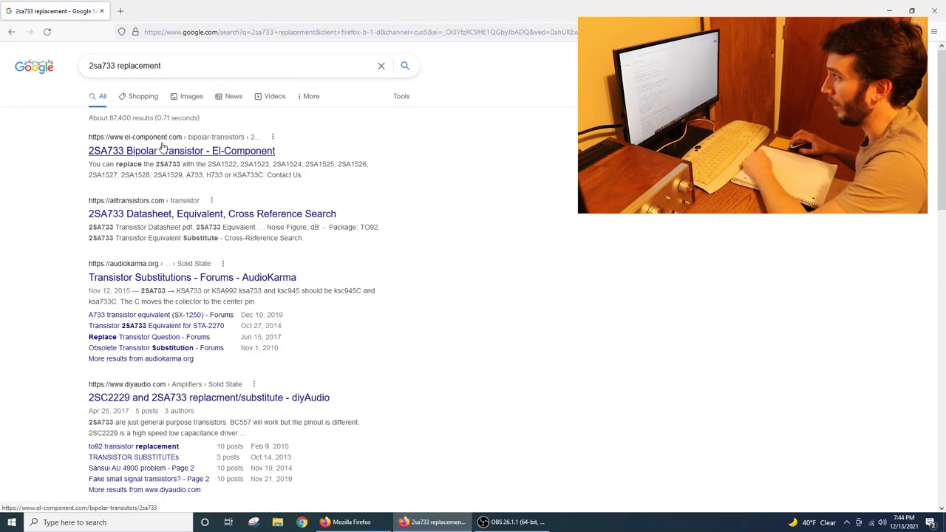
scroll(down, 3)
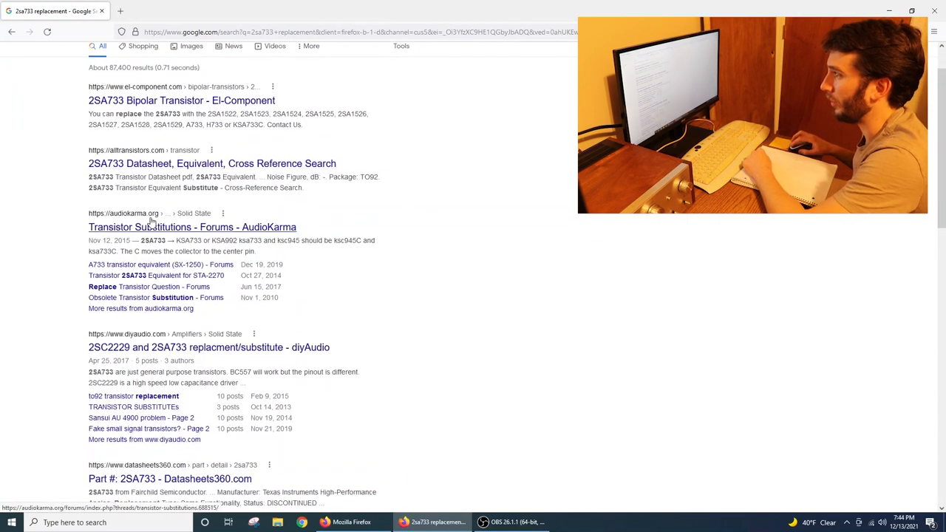
click(192, 228)
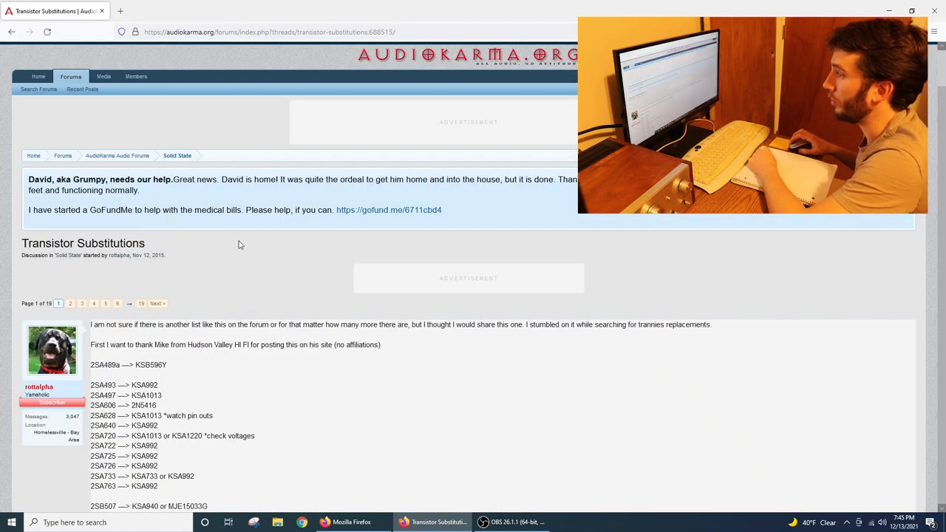
Step: Locate the 2SA733 line in the substitution list and pick out KSA992 as its replacement
scroll(down, 3)
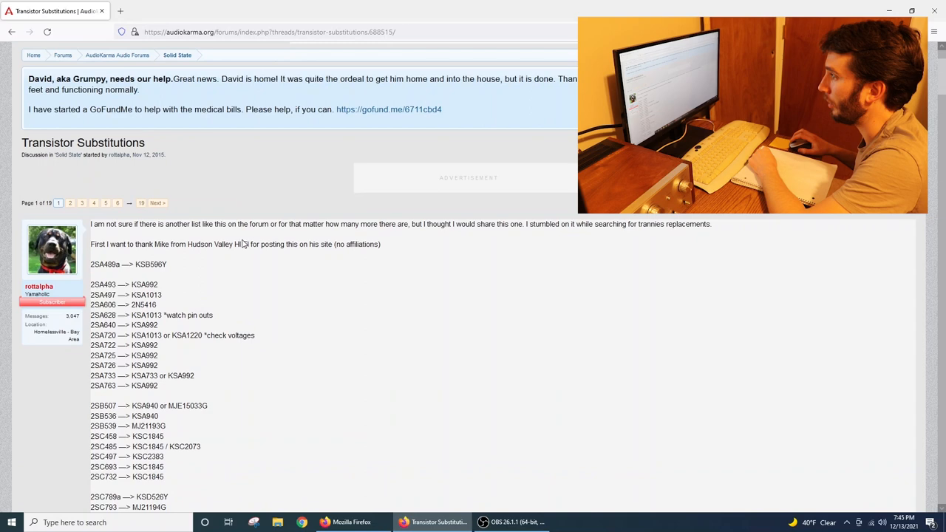
scroll(down, 3)
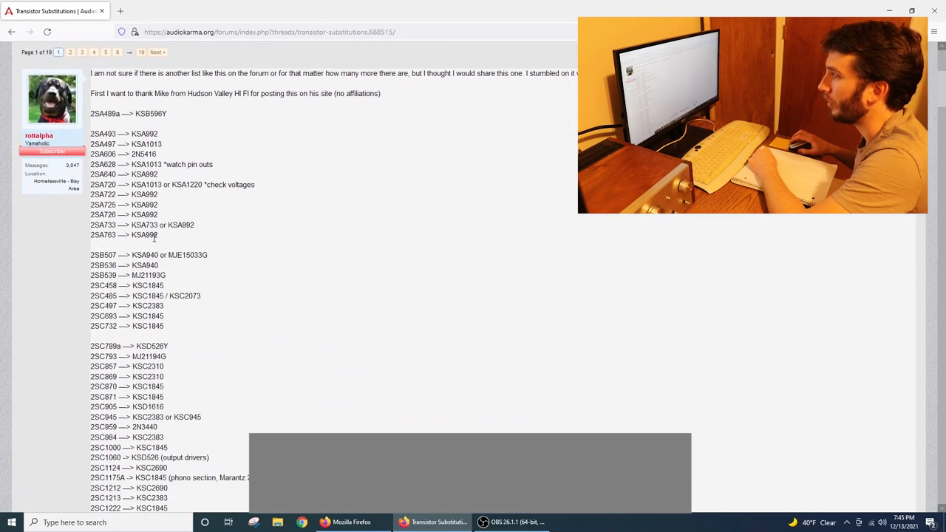
scroll(down, 3)
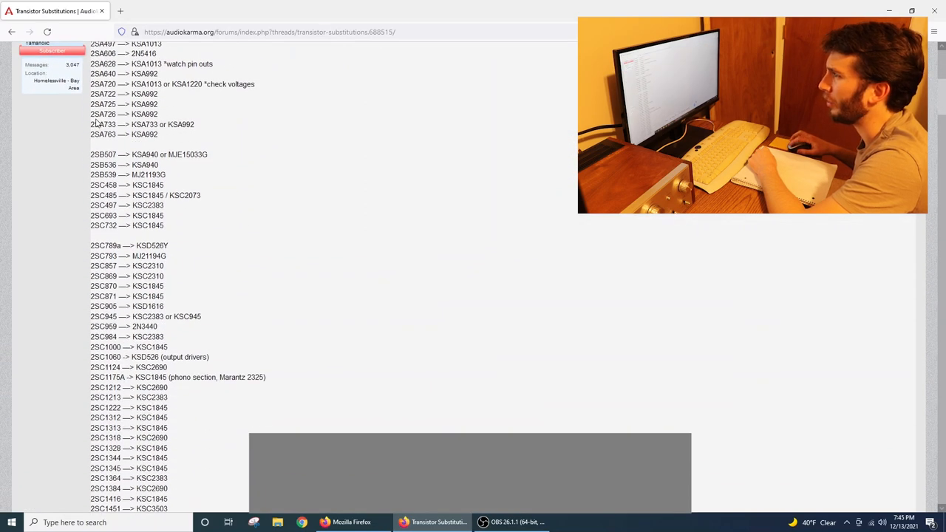
double_click(103, 124)
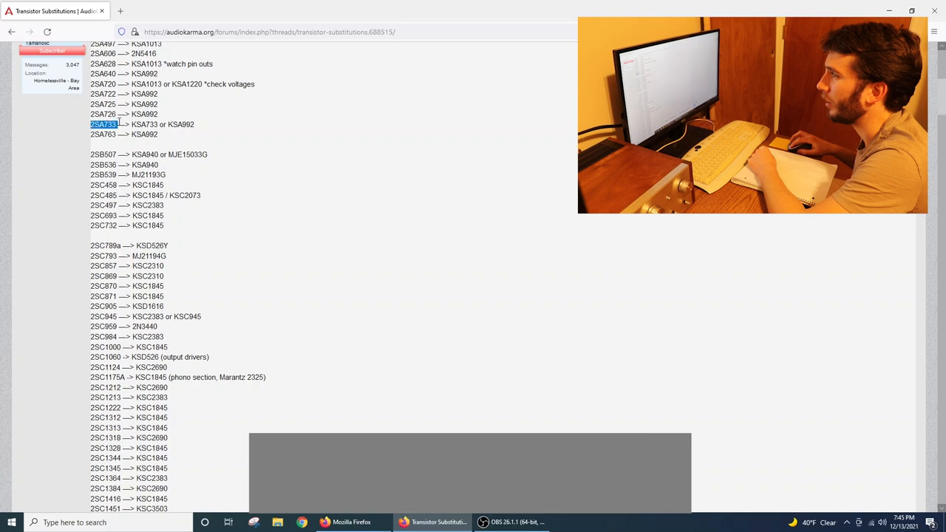
mouse_move(201, 129)
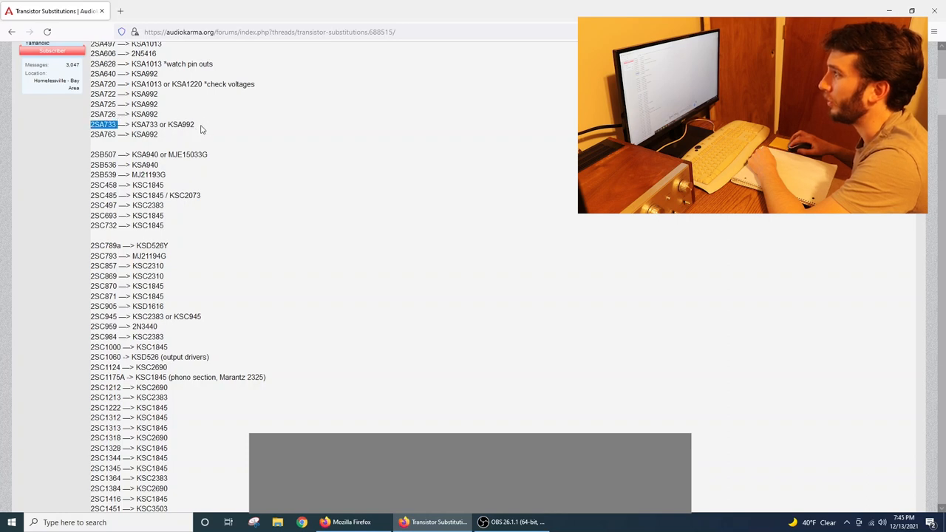
double_click(180, 124)
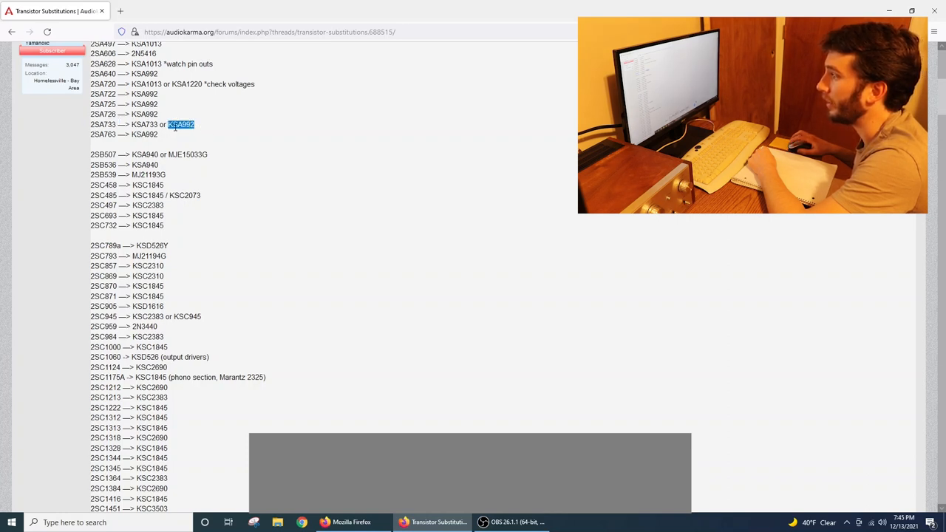
scroll(down, 3)
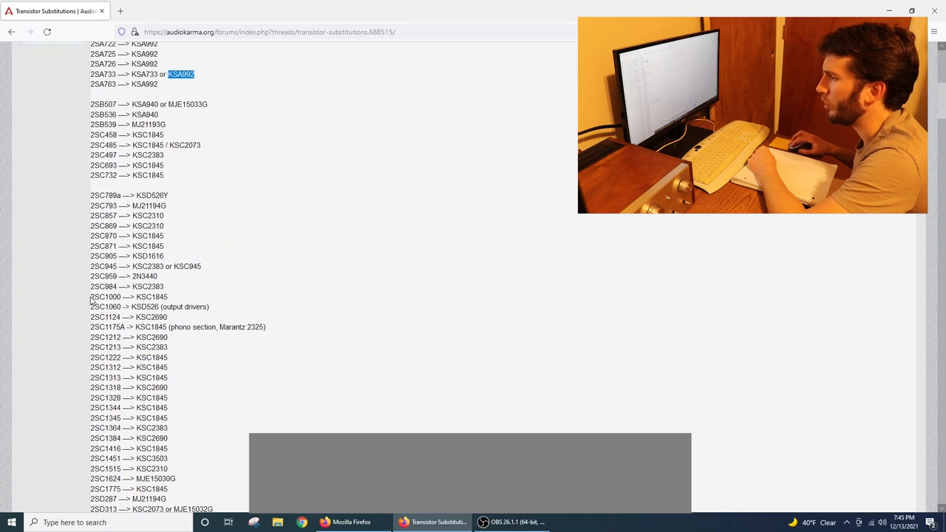
double_click(125, 296)
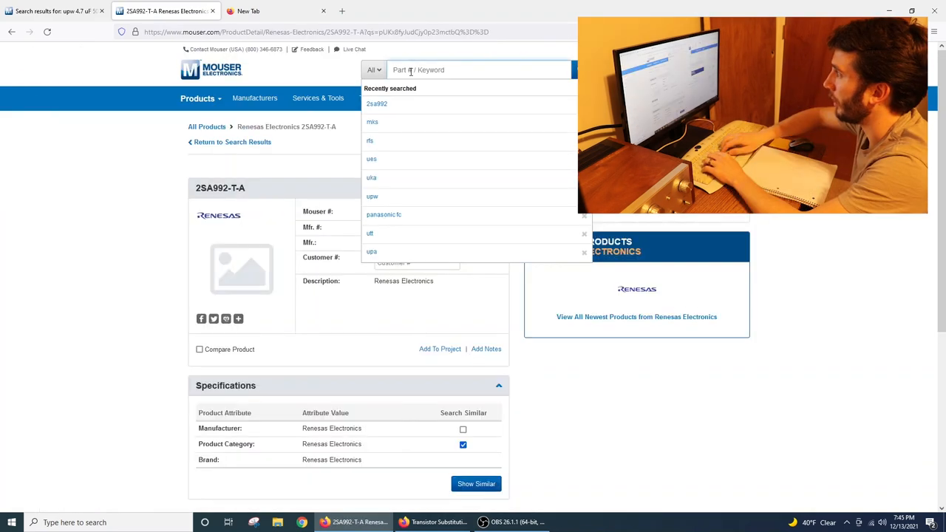
Step: Search Mouser for 'ksa992' and review the listed transistors' stock, pricing and specs
text(ksa992)
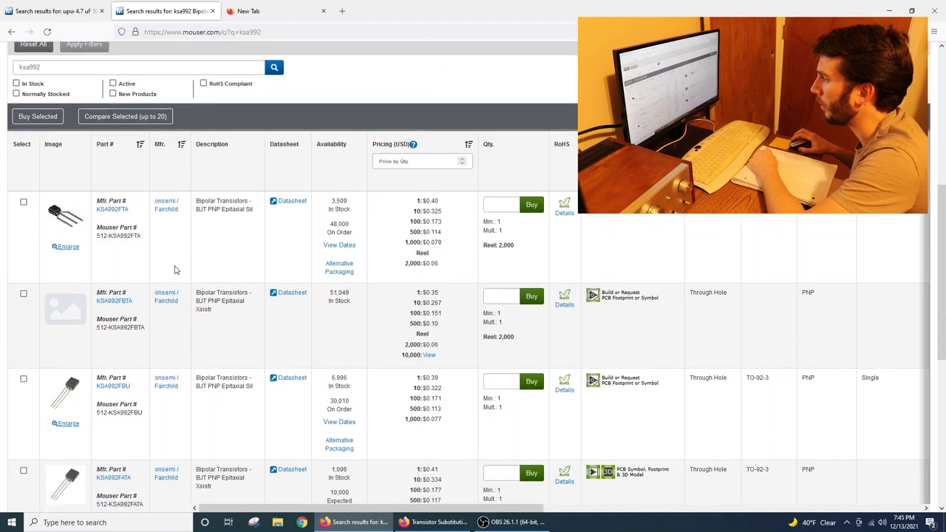
scroll(down, 3)
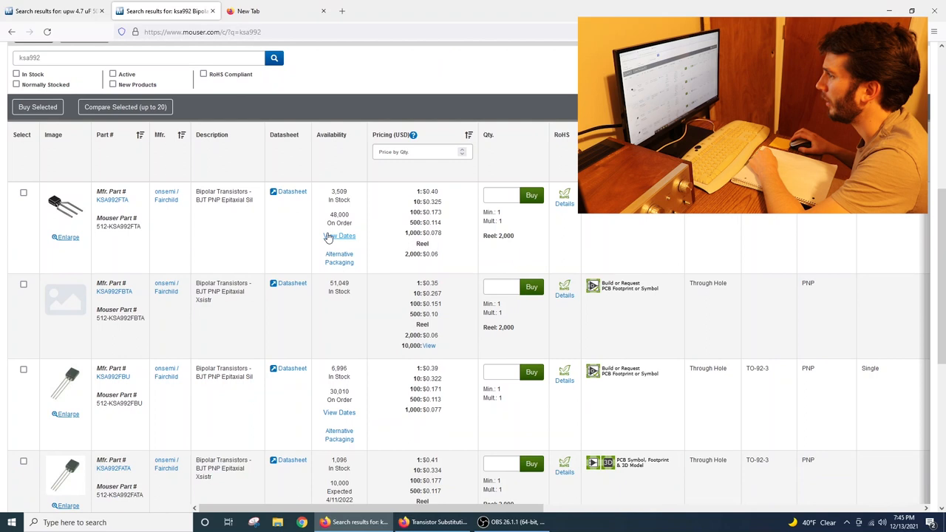
scroll(down, 3)
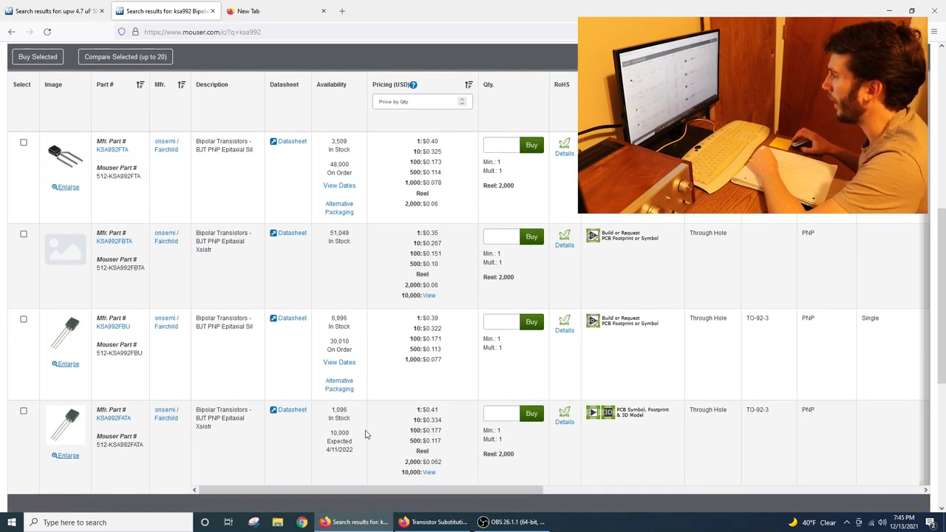
scroll(down, 3)
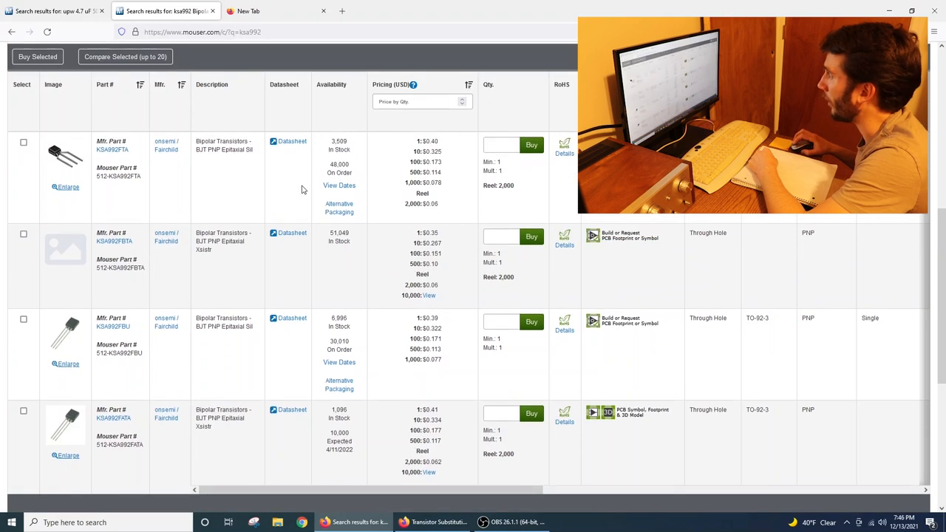
mouse_move(250, 193)
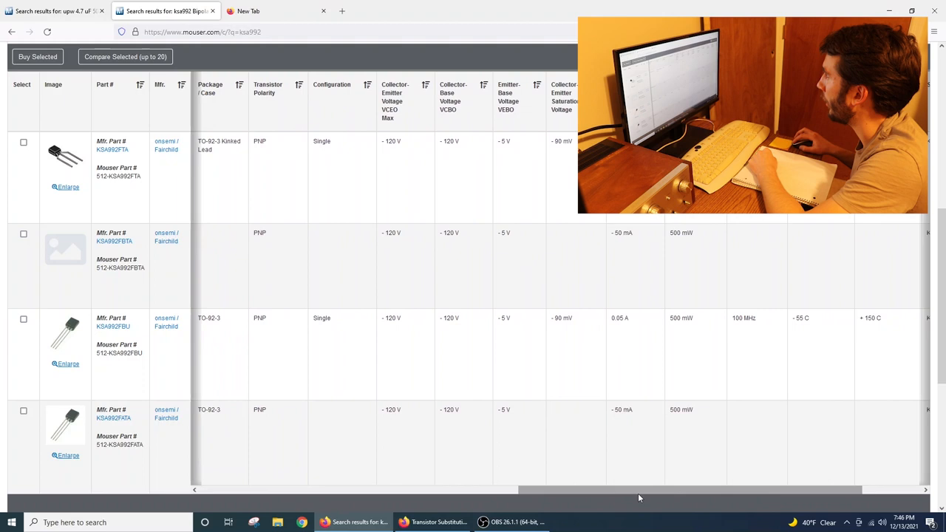
Step: Open the onsemi/Fairchild KSA992FTA product page to see pricing tiers and stock
scroll(right, 3)
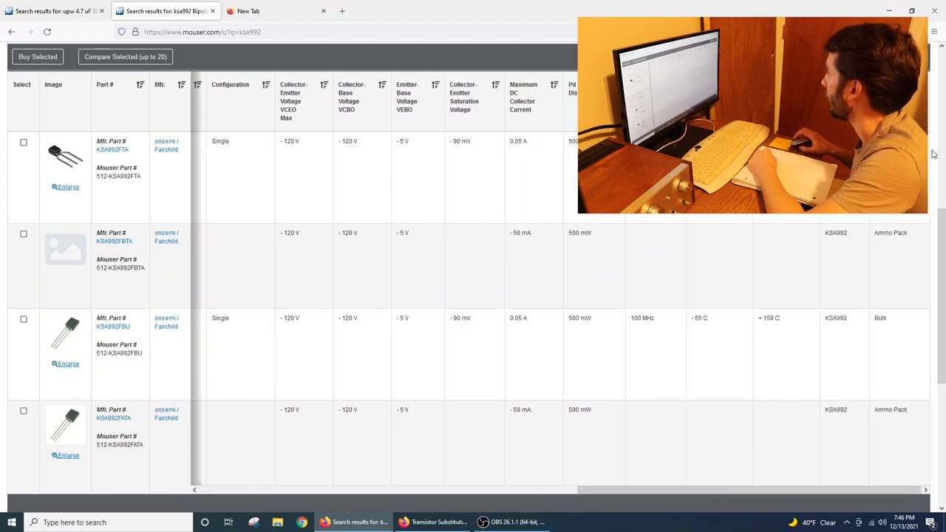
mouse_move(897, 244)
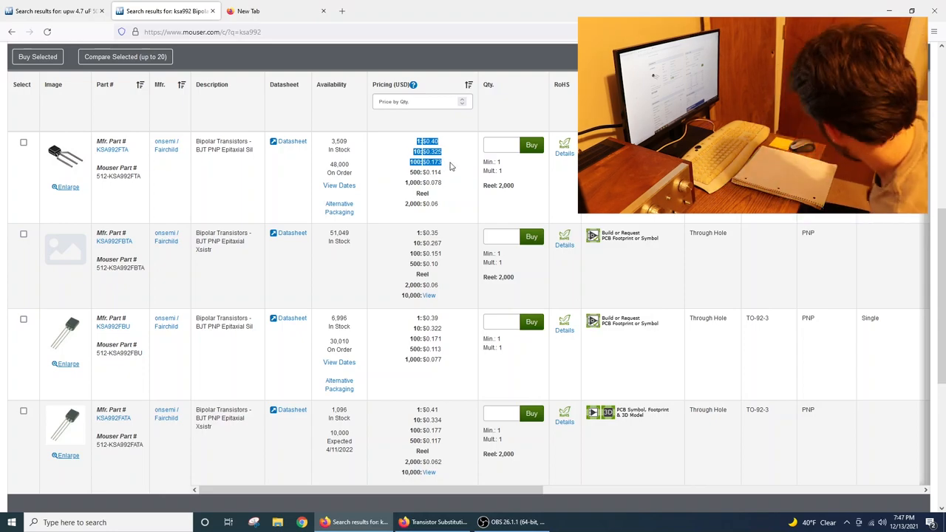
click(113, 145)
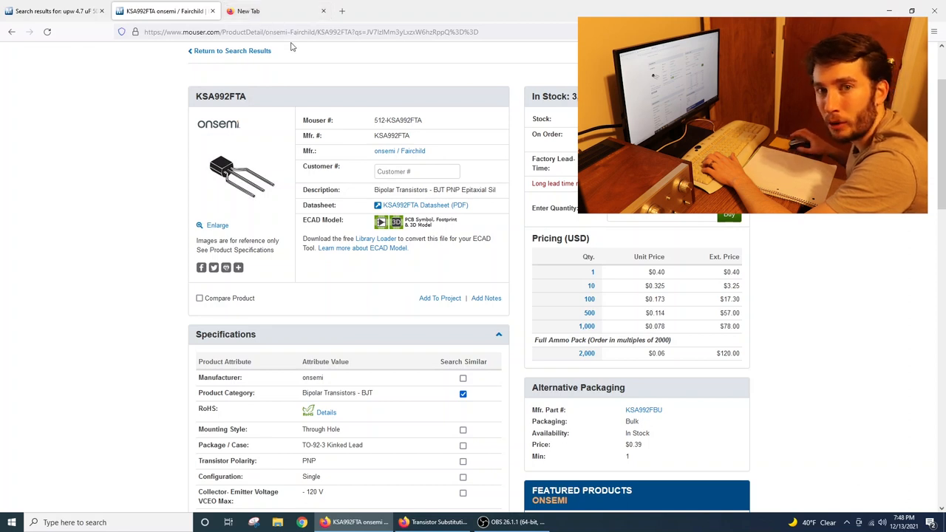
Step: Search Mouser for 1N4148 and browse the switching-diode results from onsemi, Rectron and others
click(480, 70)
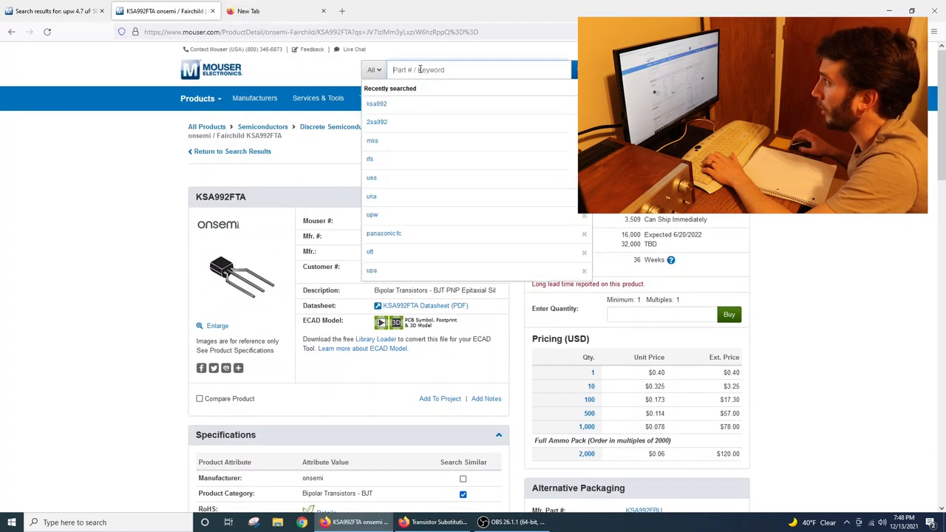
text(1n4)
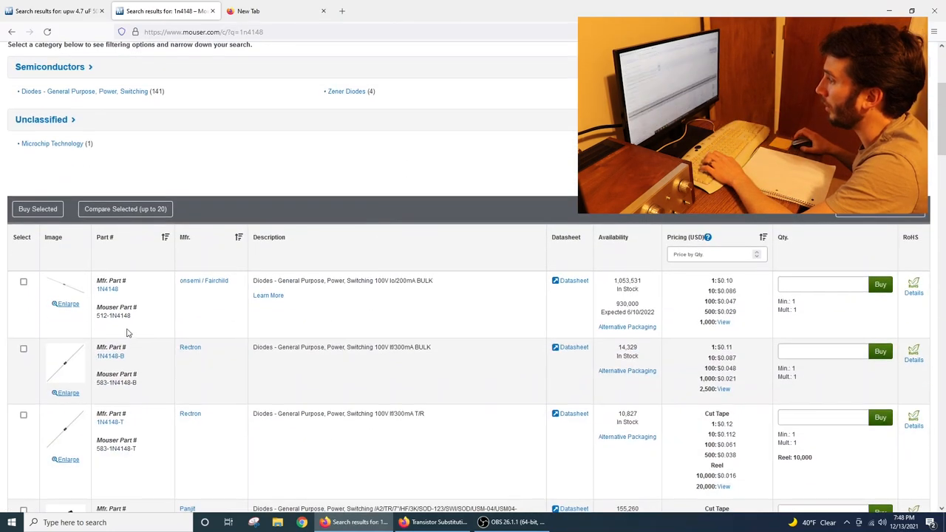
scroll(down, 3)
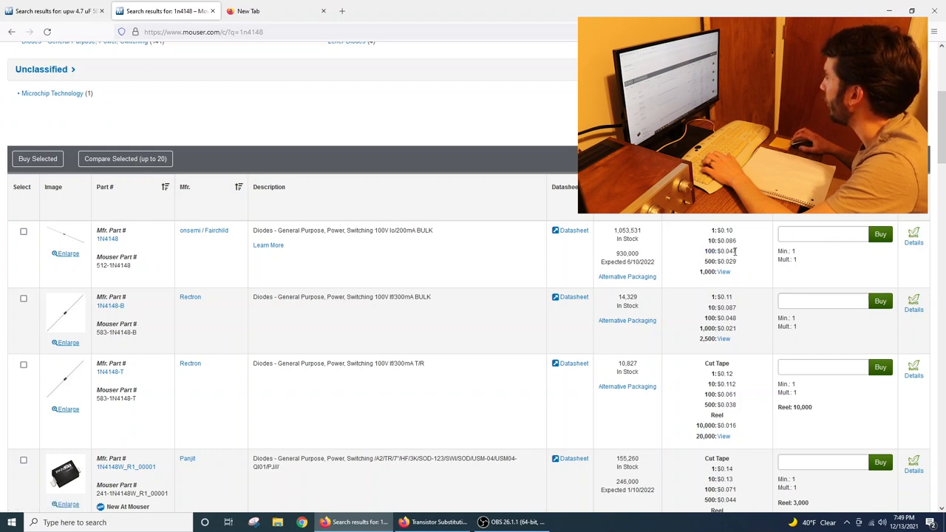
mouse_move(771, 263)
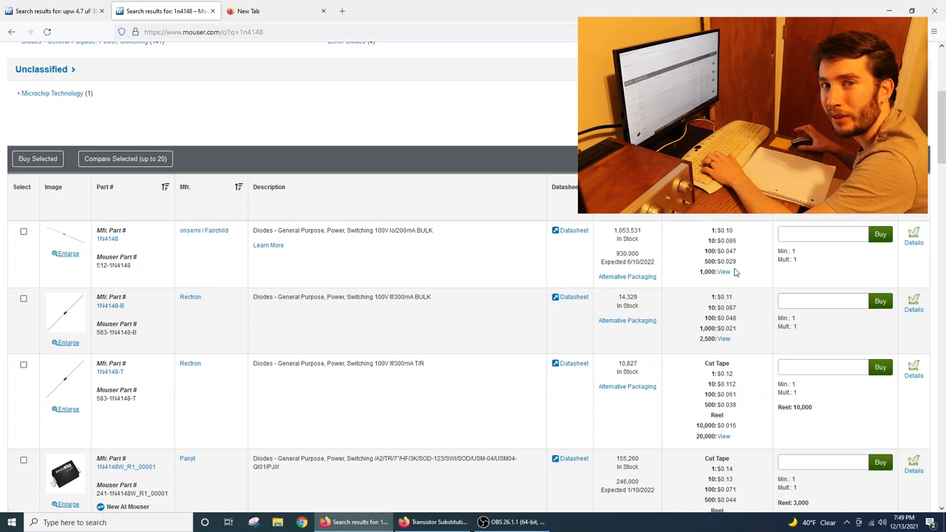
mouse_move(369, 225)
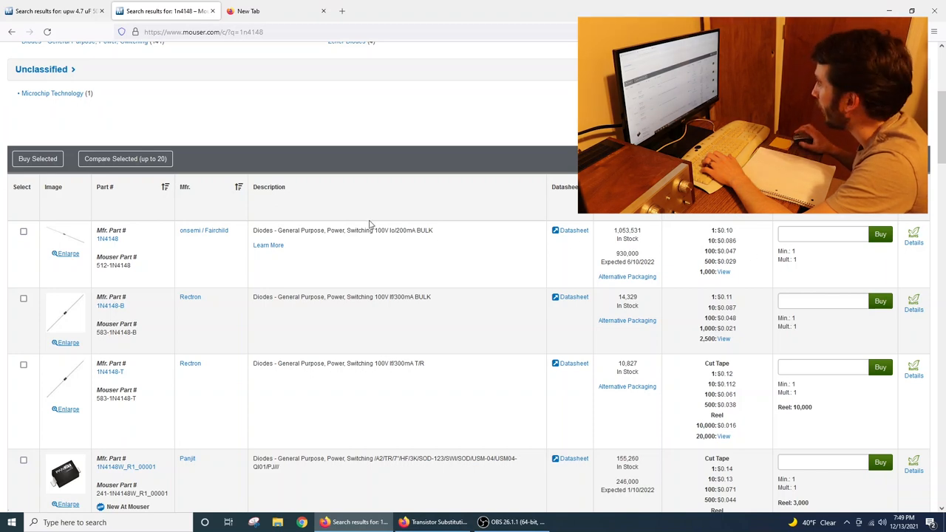